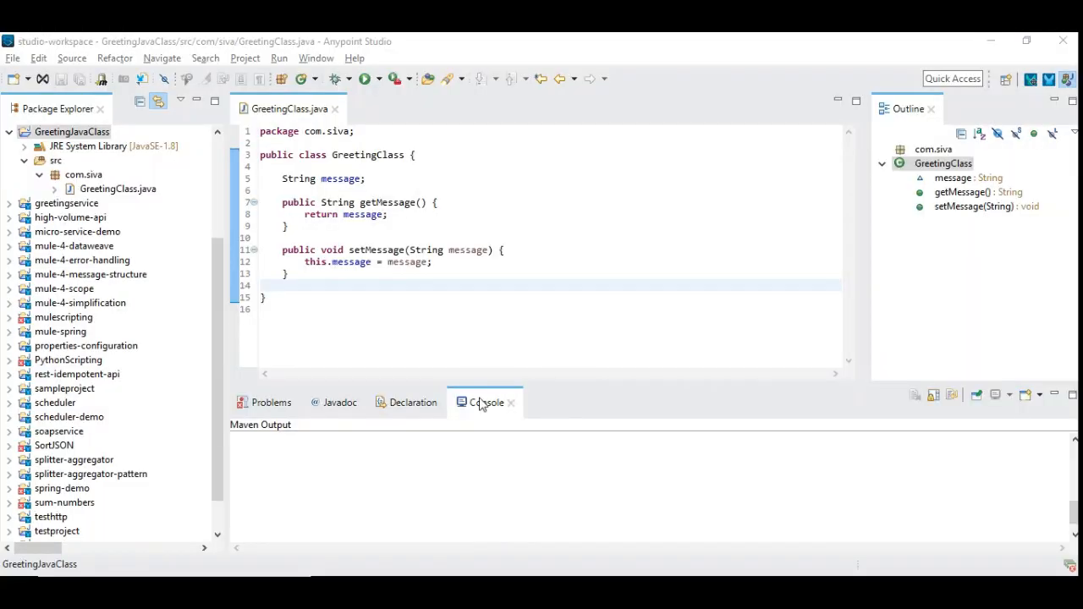
pyautogui.moveTo(156, 217)
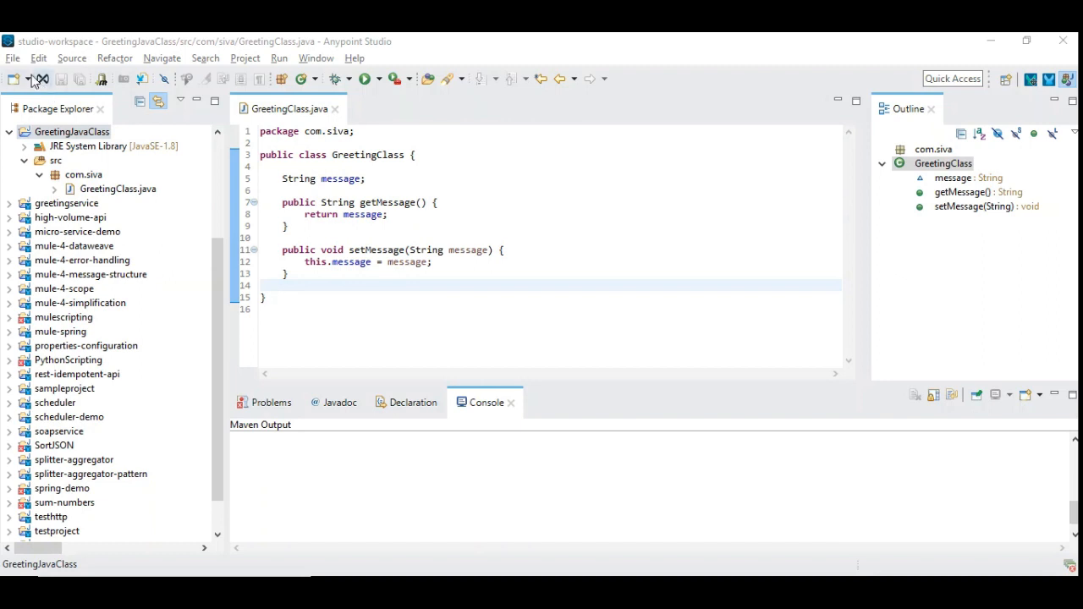
# Review the File menu and the message field in the GreetingJavaClass source.
pyautogui.click(14, 58)
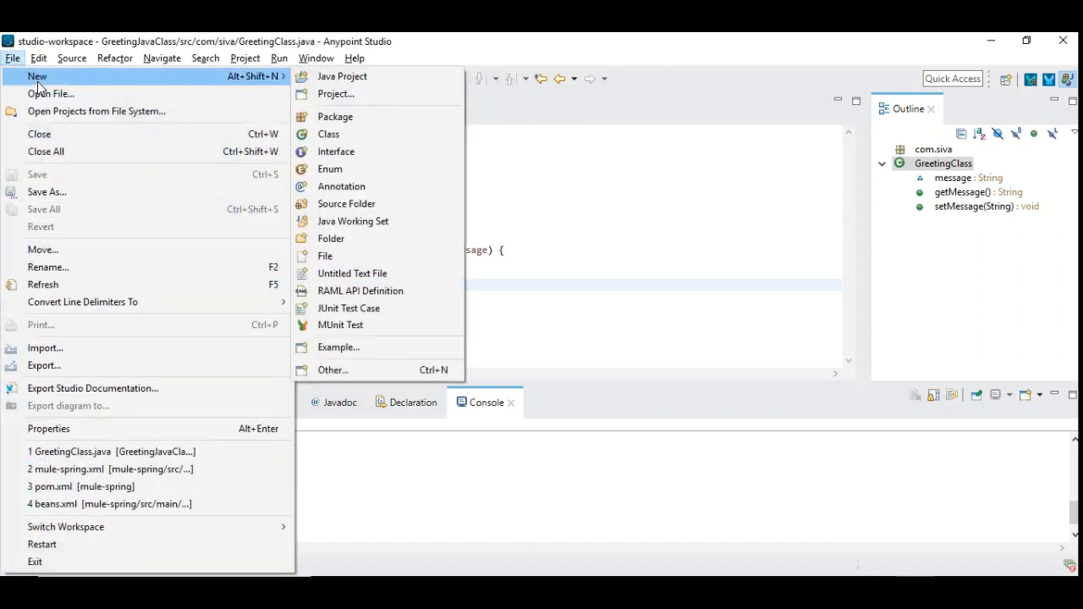
pyautogui.moveTo(342, 76)
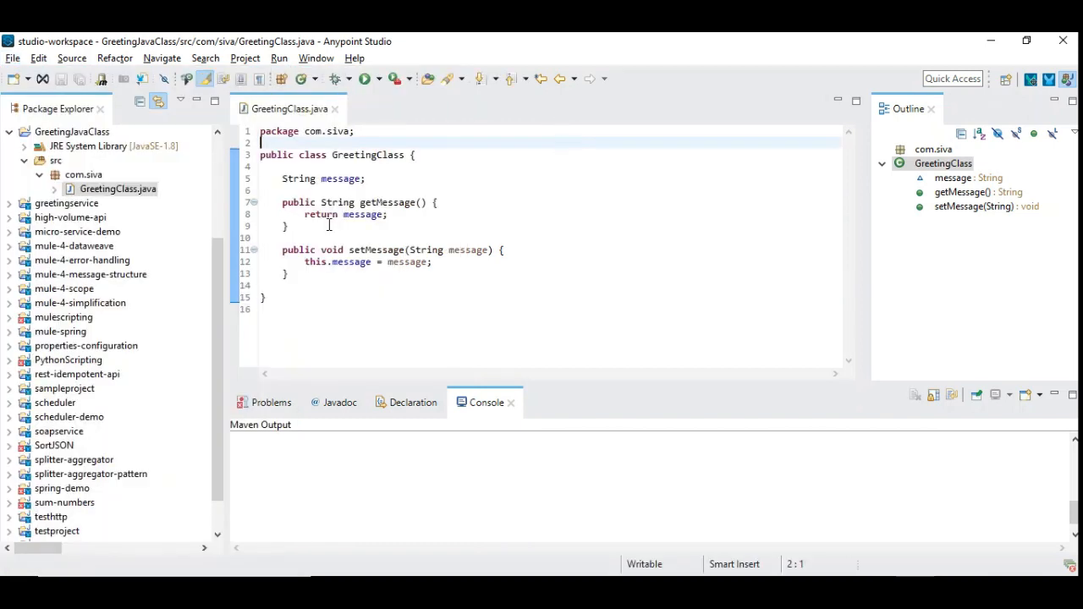
pyautogui.moveTo(196, 189)
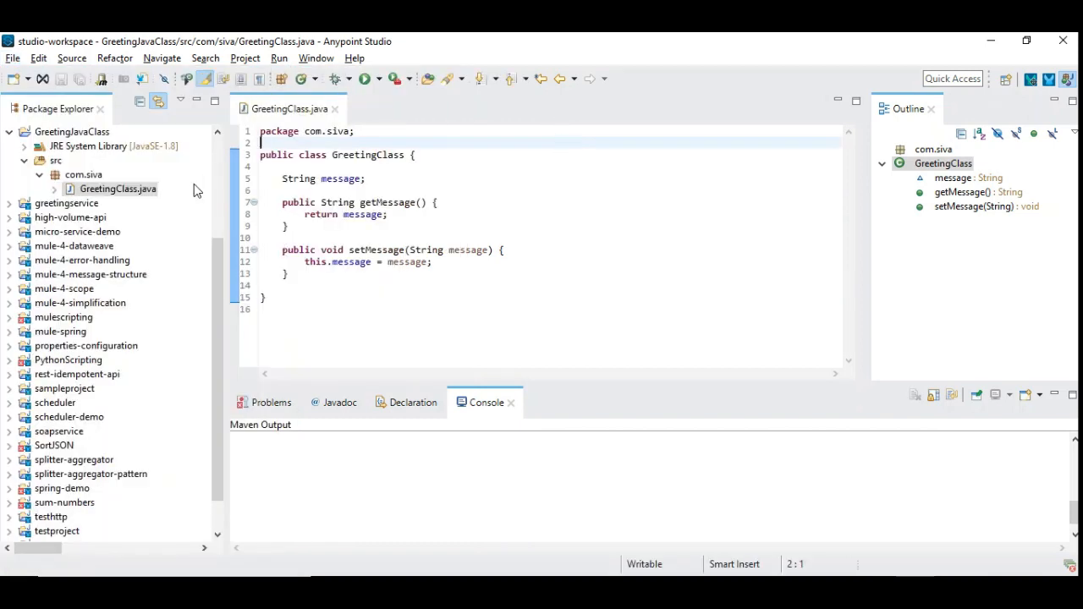
pyautogui.moveTo(117, 162)
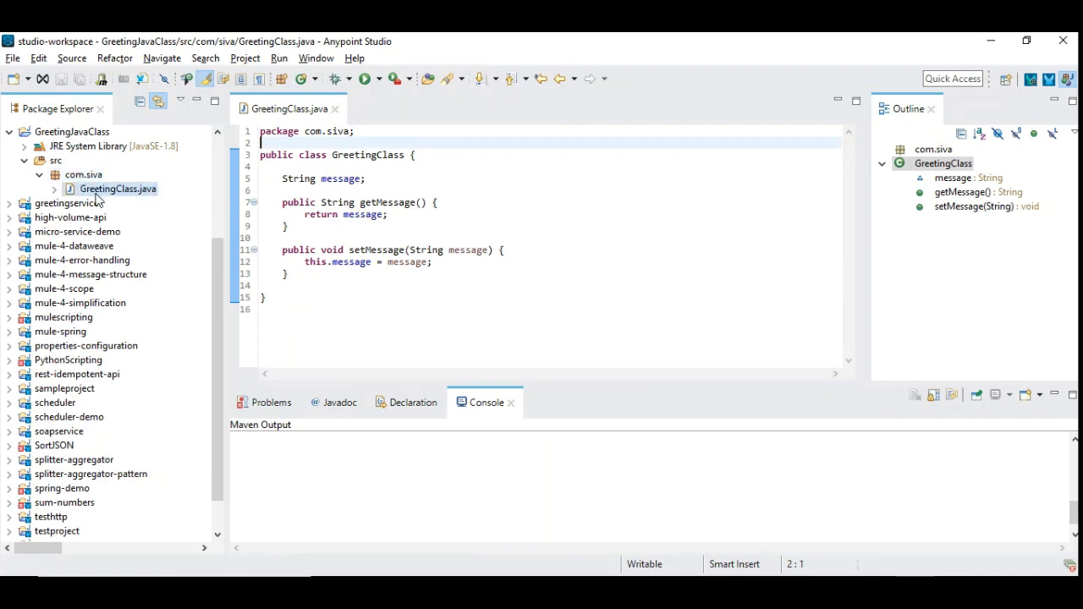
pyautogui.moveTo(358, 155)
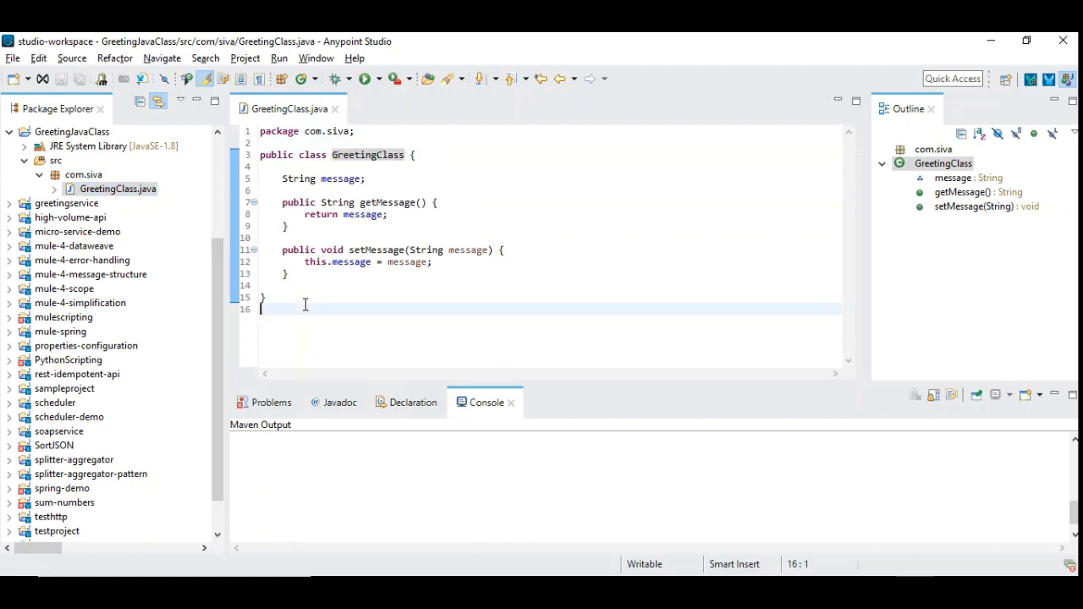
pyautogui.doubleClick(342, 179)
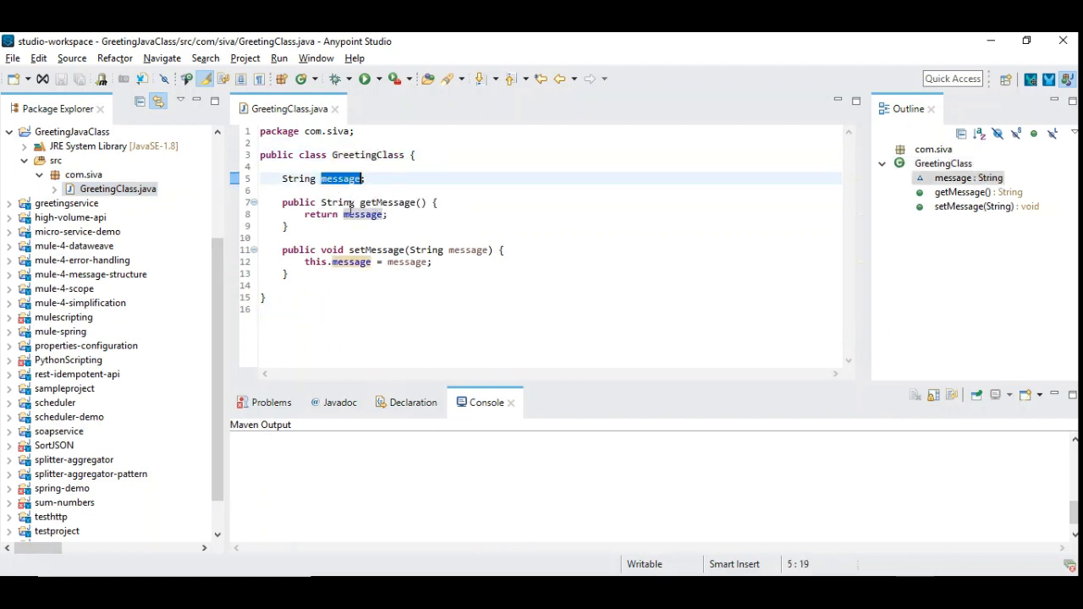
pyautogui.click(288, 308)
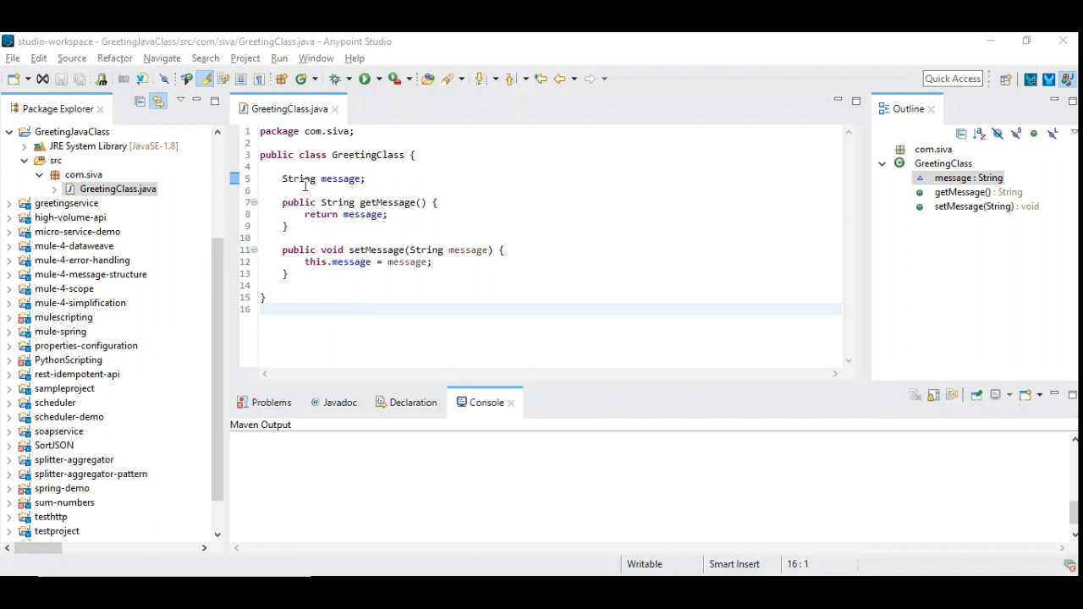
pyautogui.moveTo(257, 203)
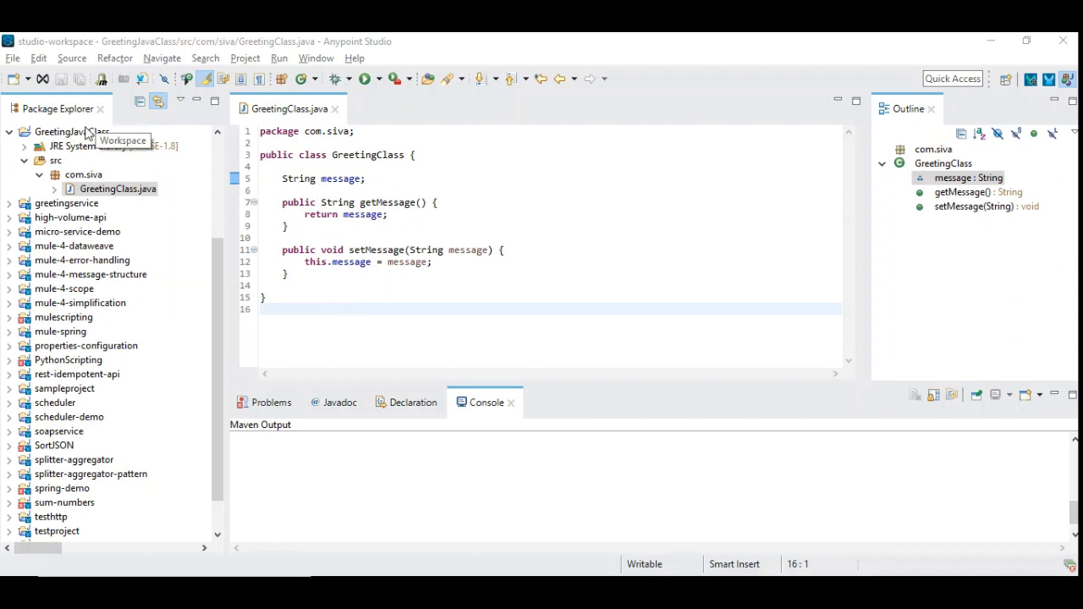
# Export GreetingJavaClass as GreetingJavaClass.jar into the Desktop Greeting folder.
pyautogui.rightClick(59, 132)
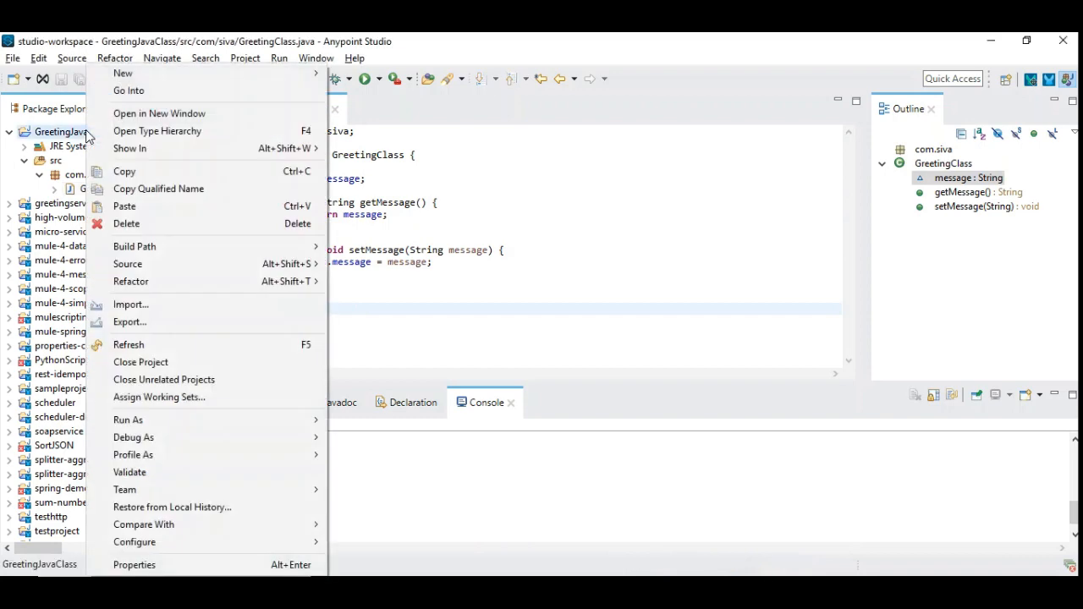
pyautogui.moveTo(177, 321)
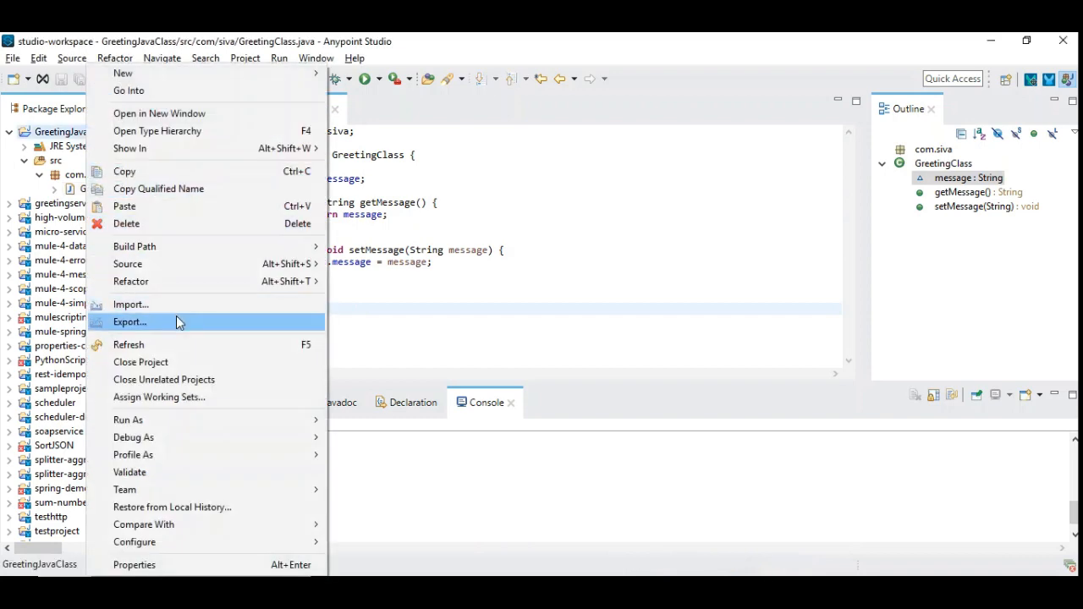
pyautogui.click(128, 322)
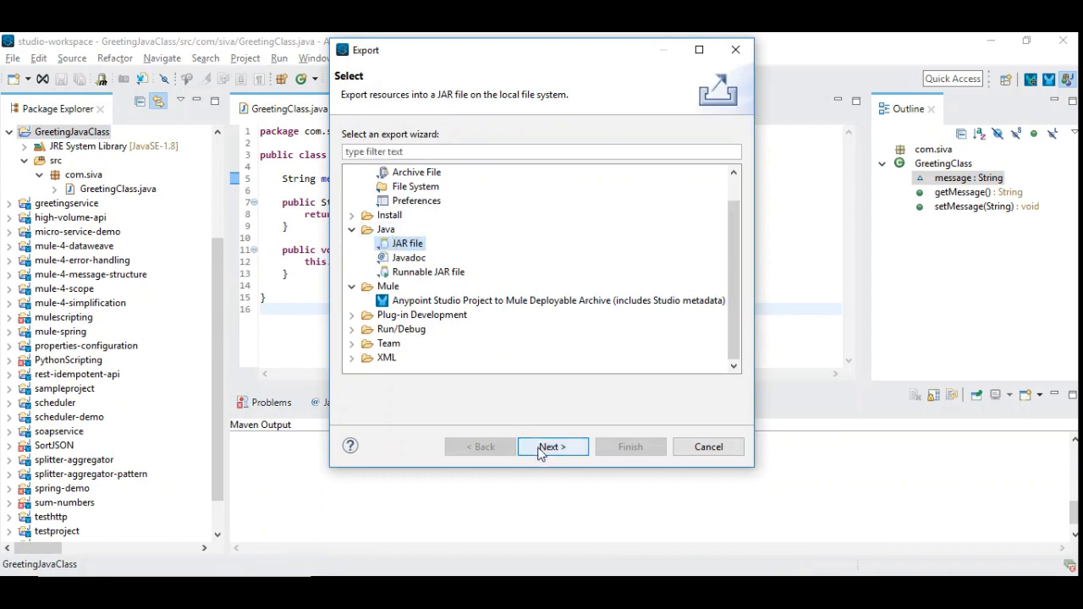
pyautogui.click(552, 446)
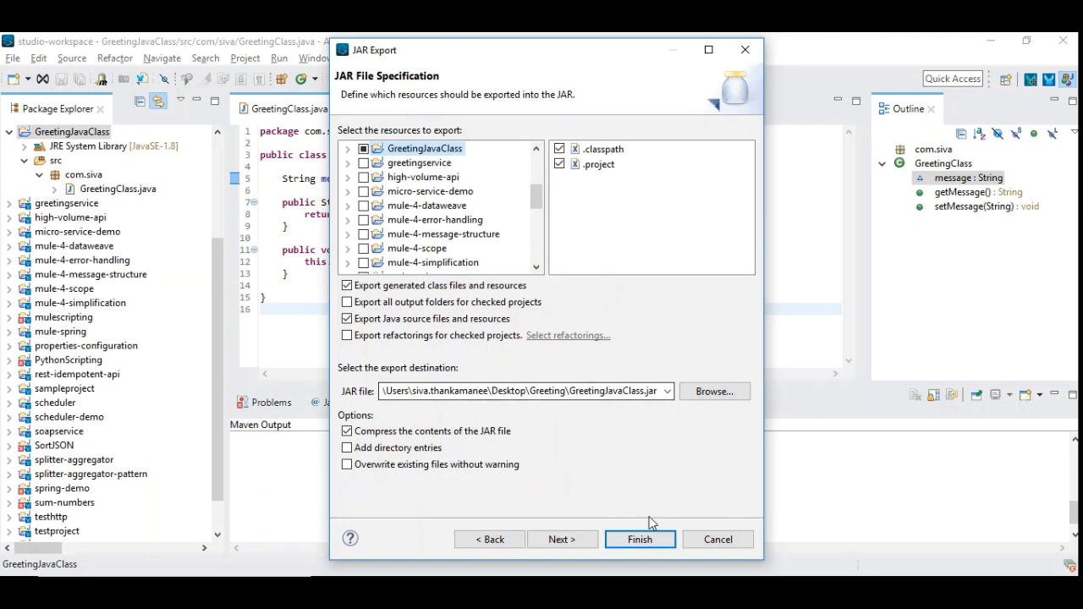
pyautogui.click(640, 538)
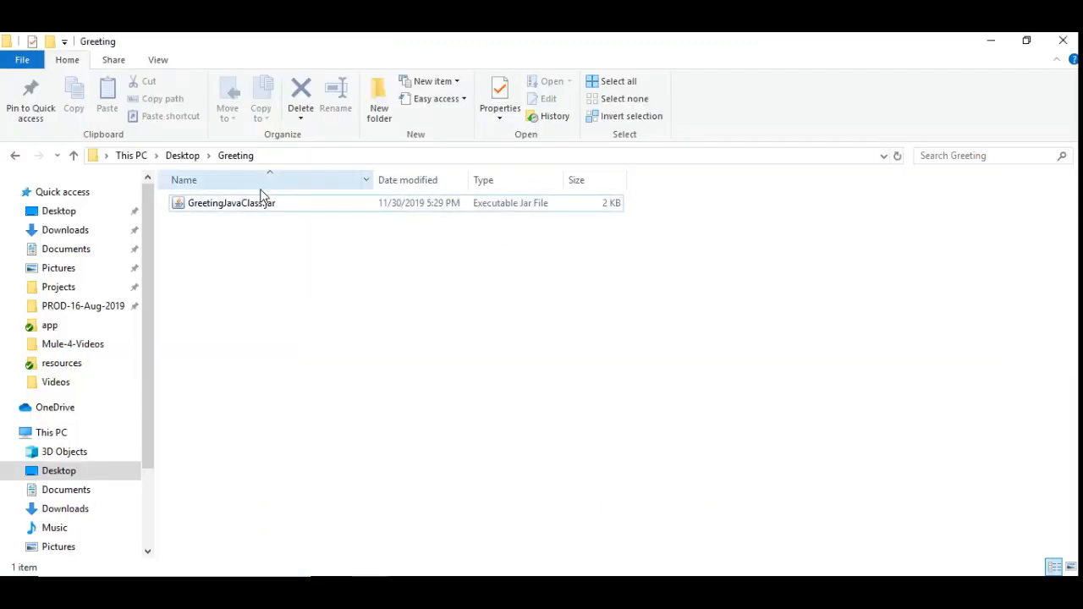
pyautogui.click(230, 203)
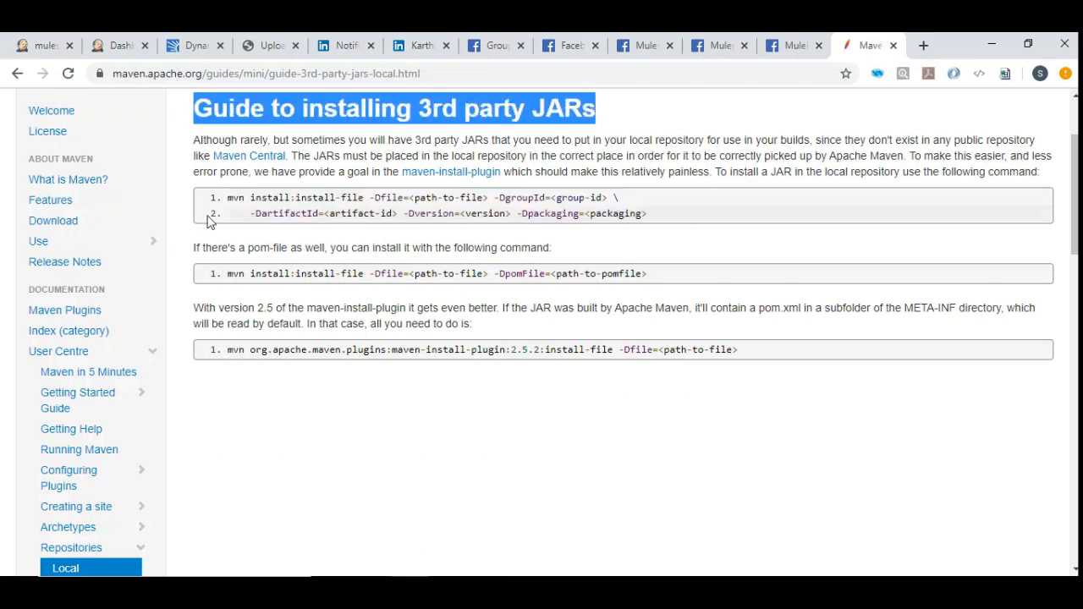
pyautogui.moveTo(1025, 41)
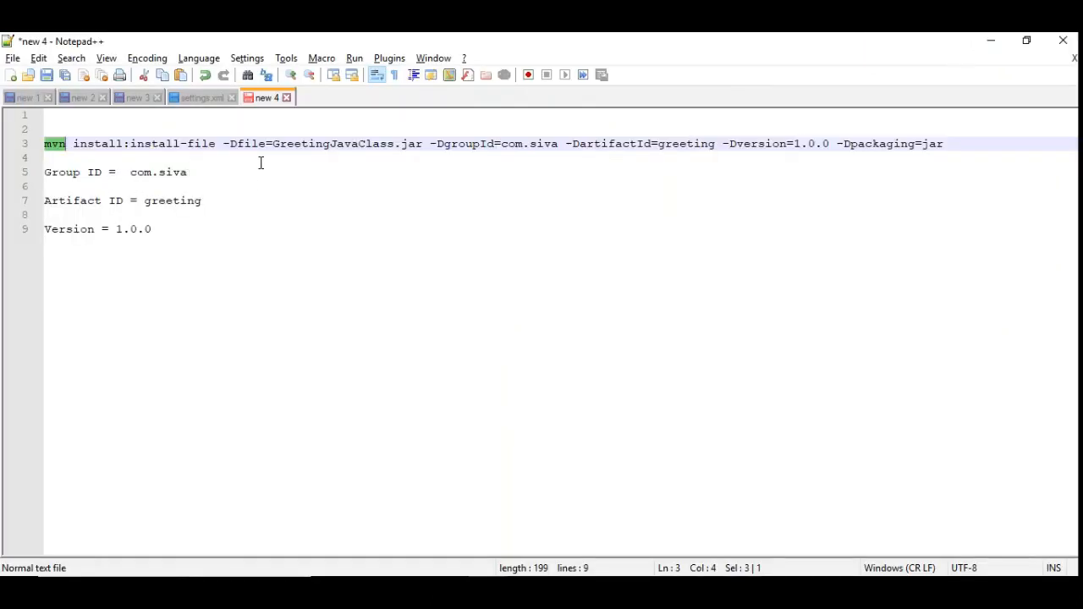
pyautogui.click(188, 173)
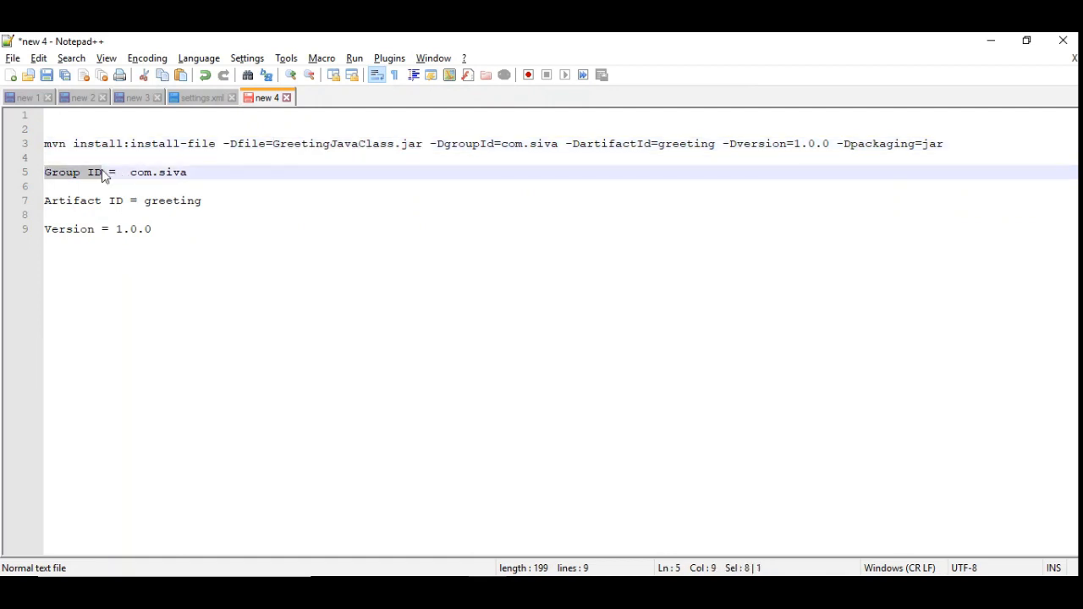
pyautogui.doubleClick(159, 173)
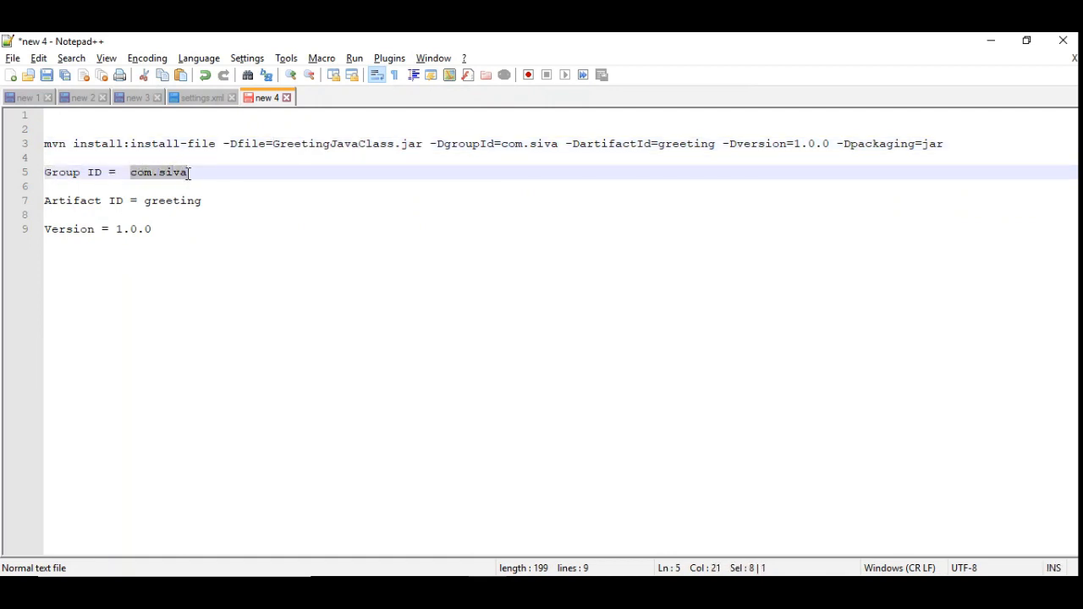
pyautogui.moveTo(142, 182)
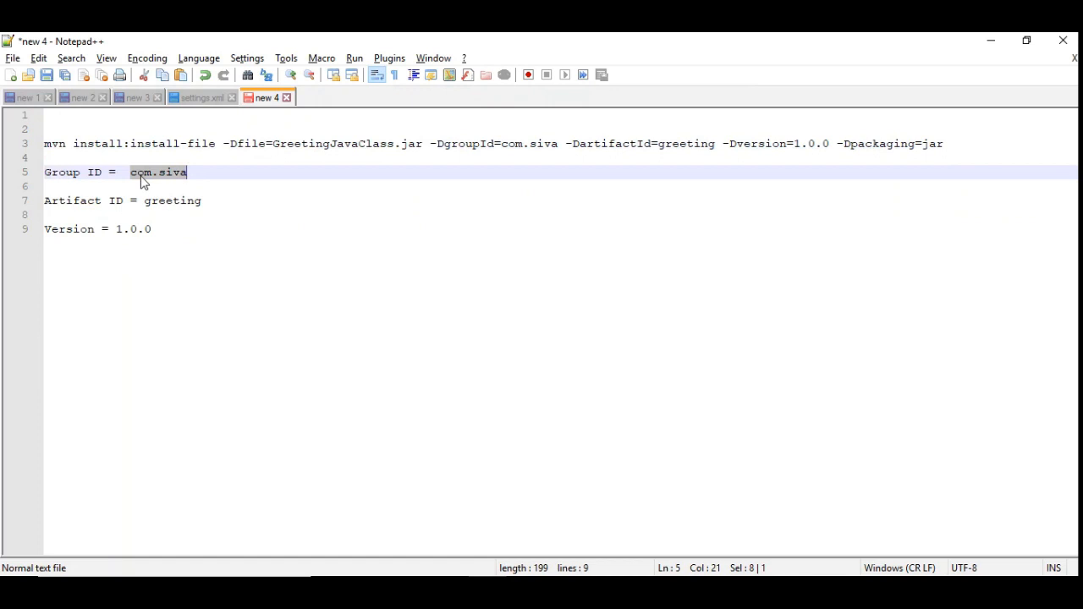
pyautogui.moveTo(159, 178)
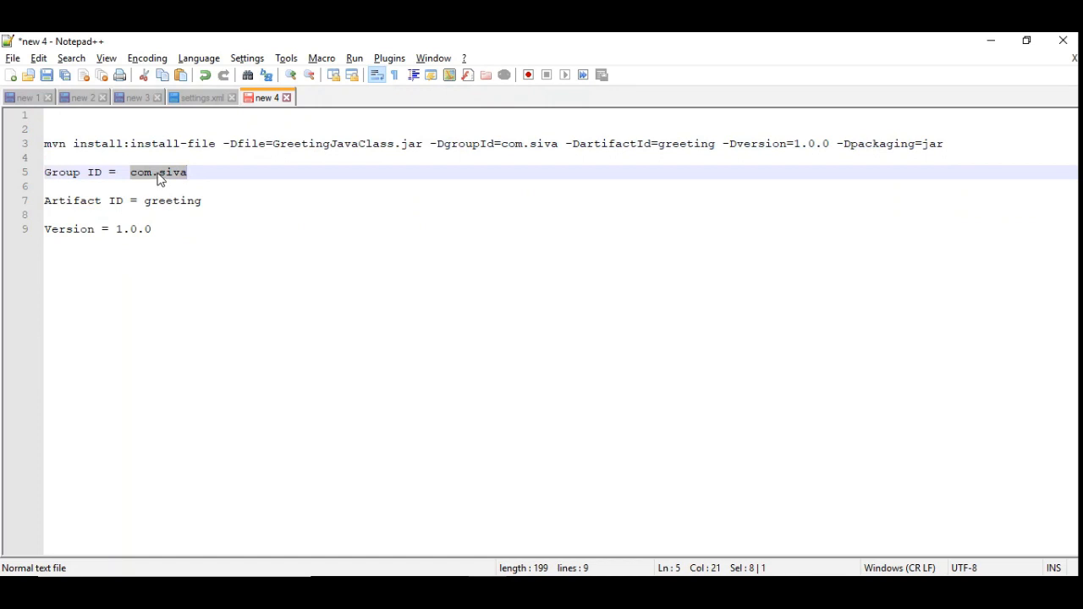
pyautogui.click(155, 173)
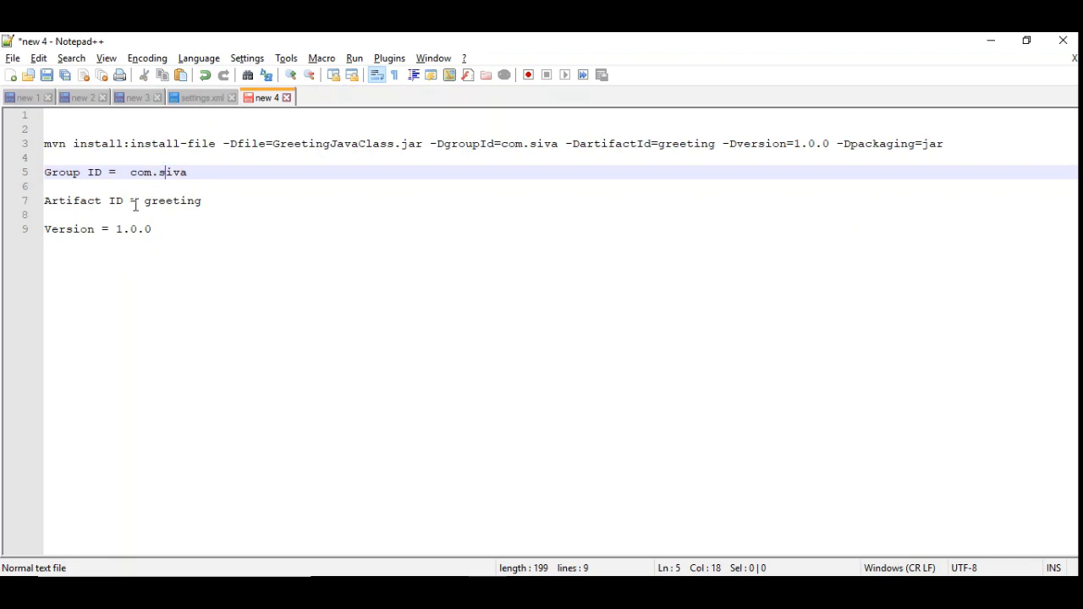
pyautogui.doubleClick(173, 200)
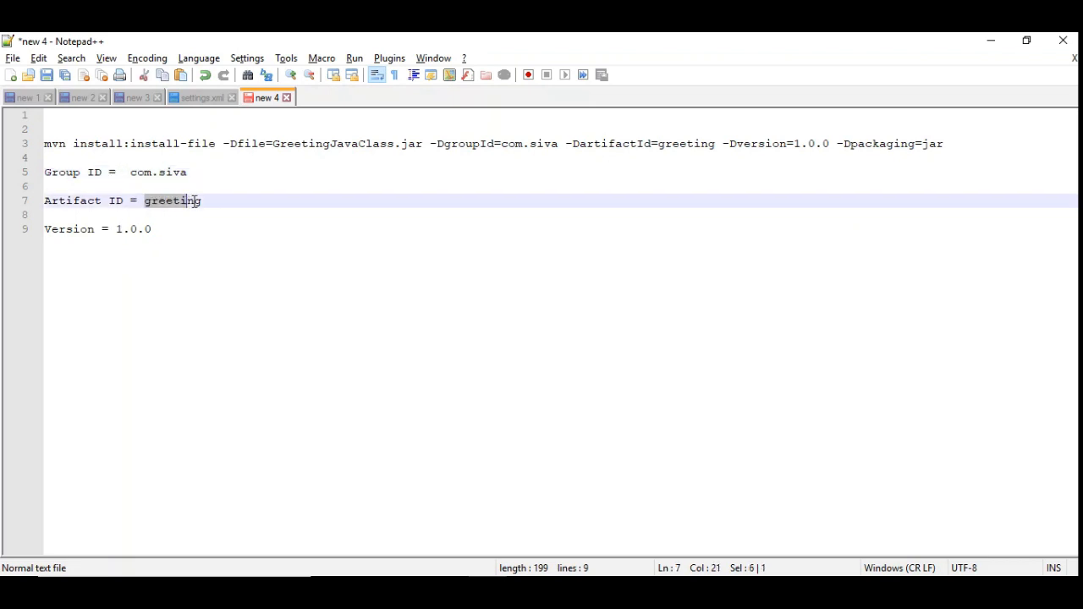
pyautogui.doubleClick(173, 199)
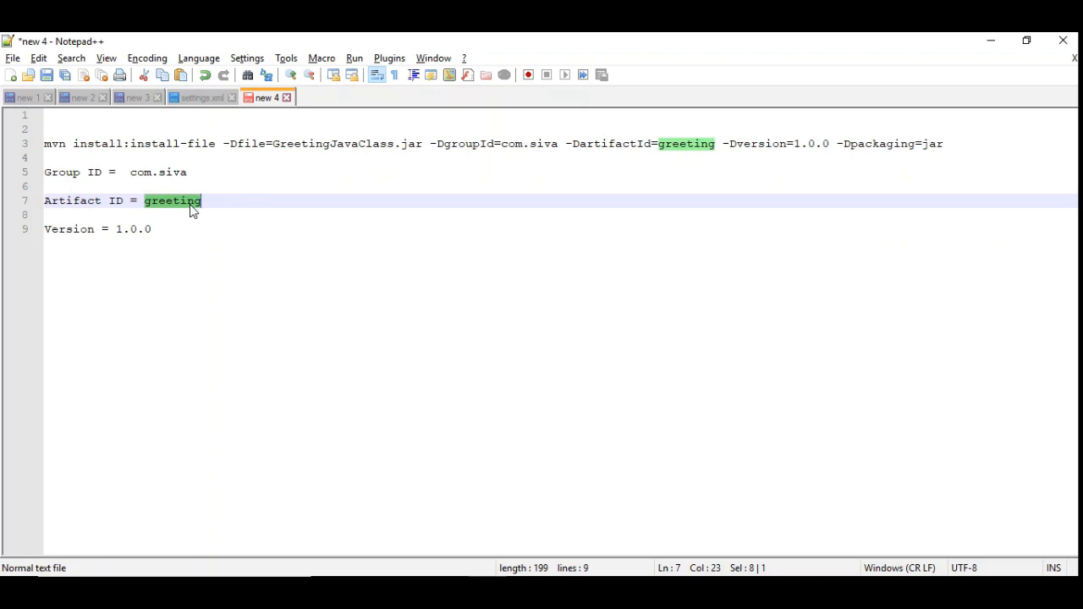
pyautogui.click(117, 229)
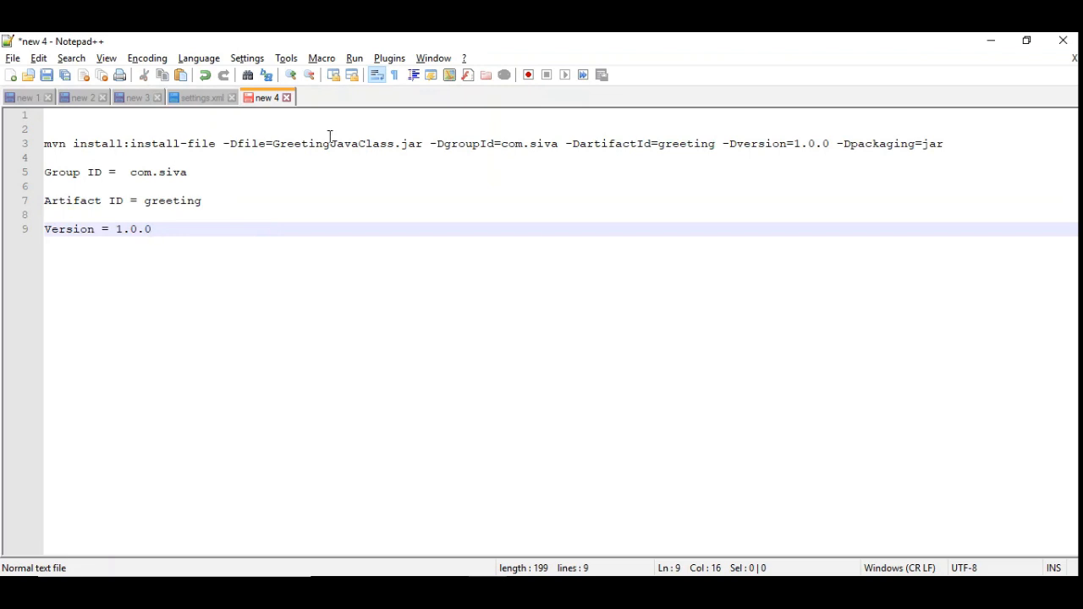
pyautogui.click(132, 173)
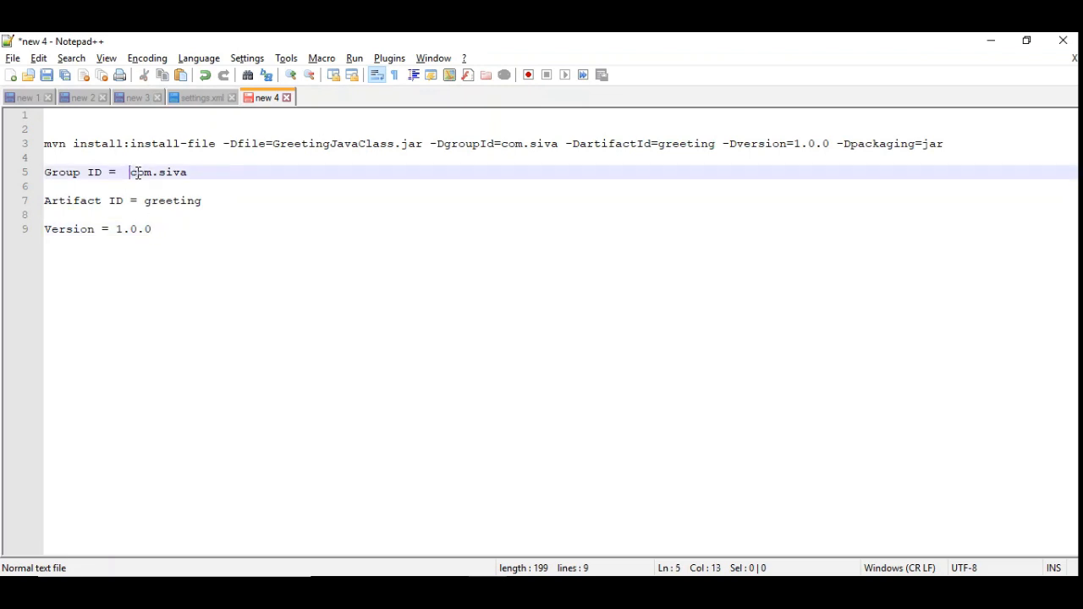
pyautogui.doubleClick(156, 172)
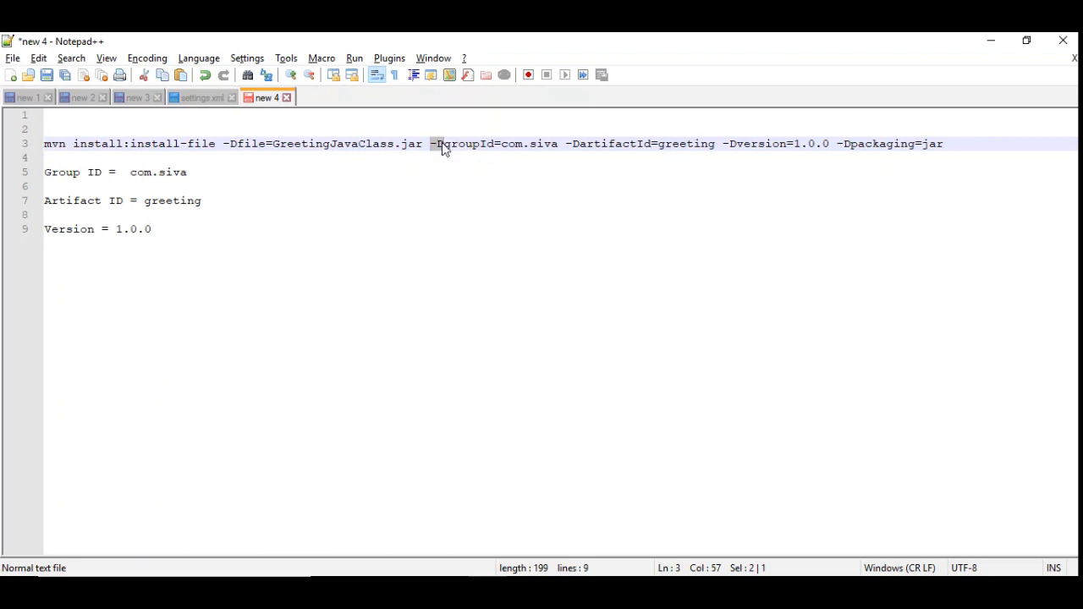
pyautogui.moveTo(456, 159)
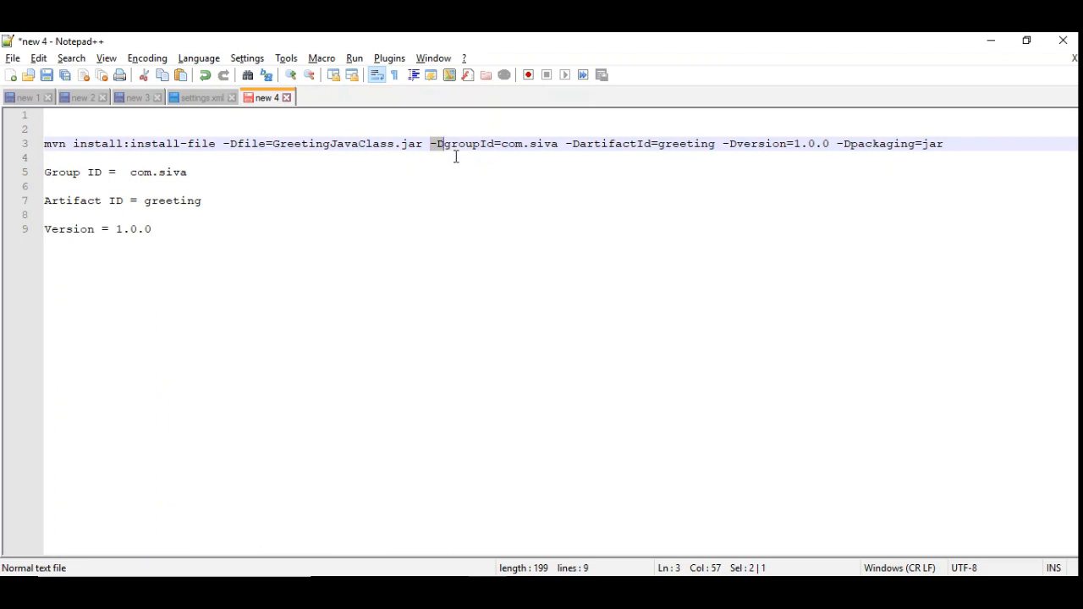
pyautogui.moveTo(446, 145)
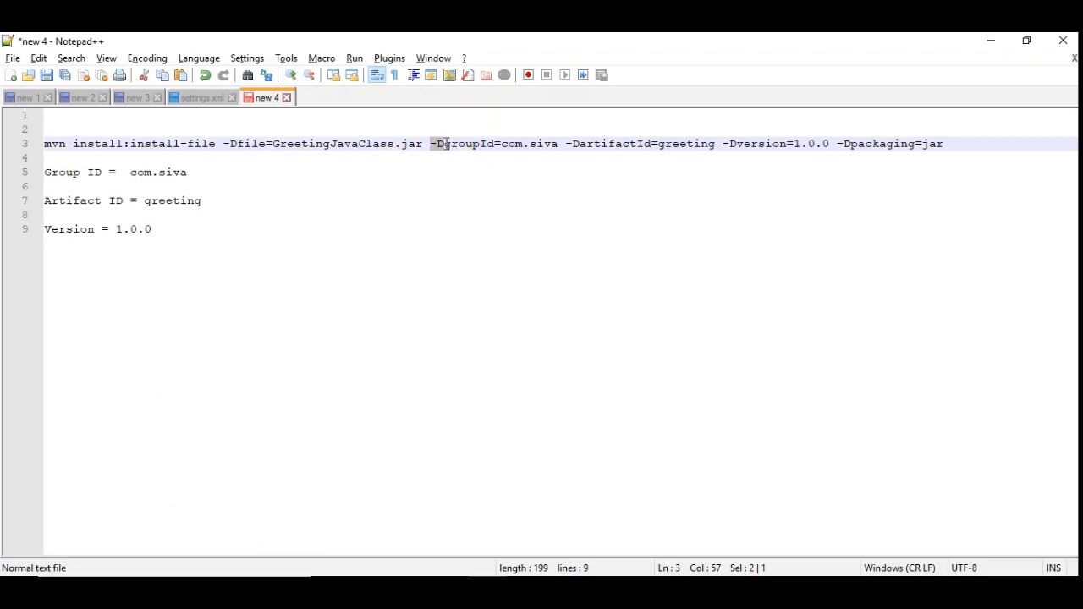
pyautogui.moveTo(437, 173)
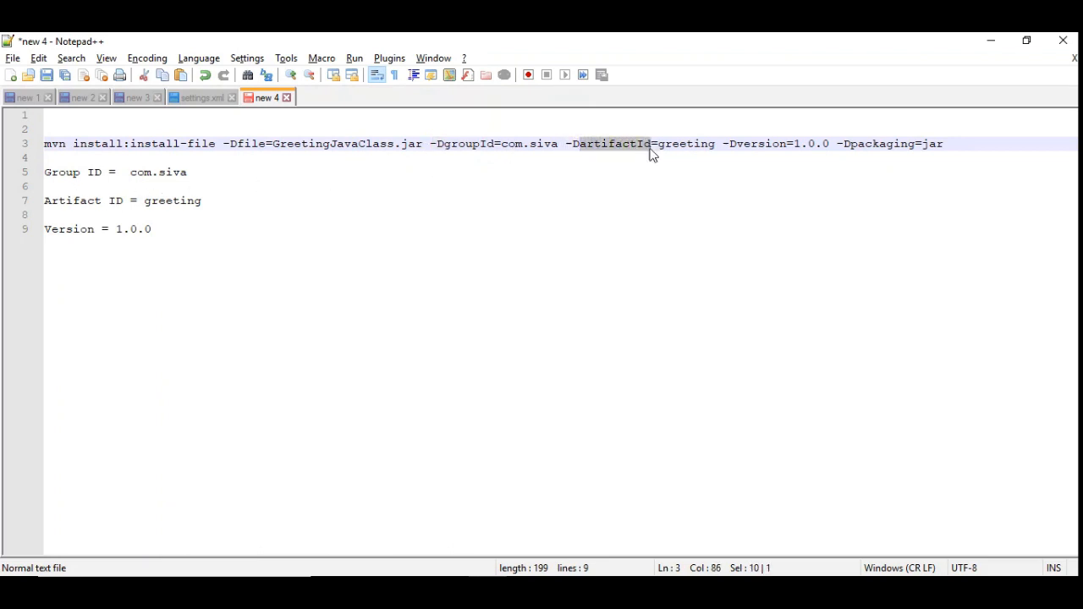
pyautogui.moveTo(653, 161)
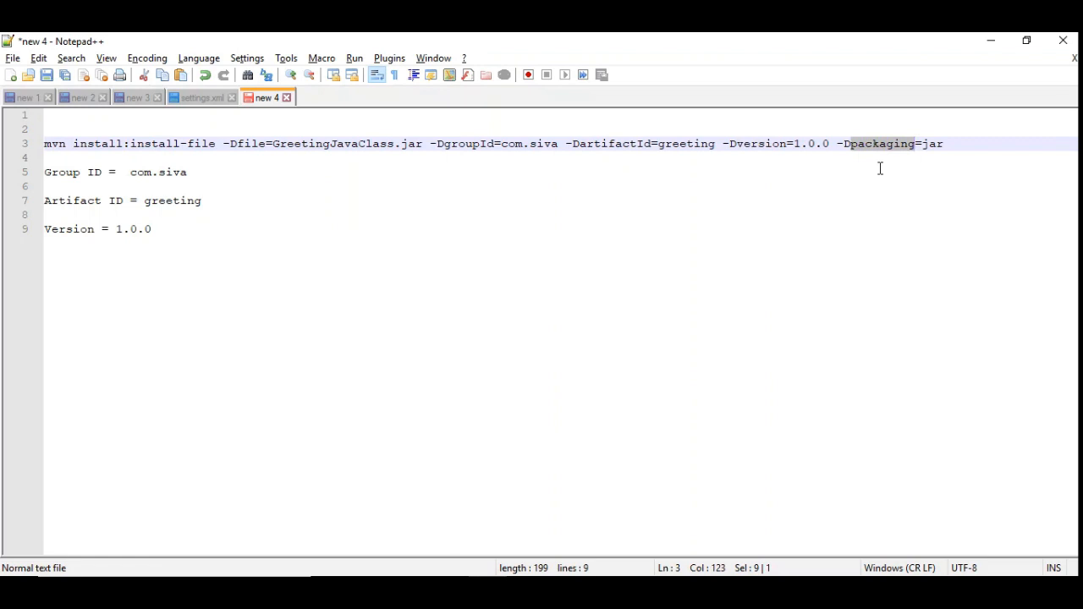
pyautogui.moveTo(927, 144)
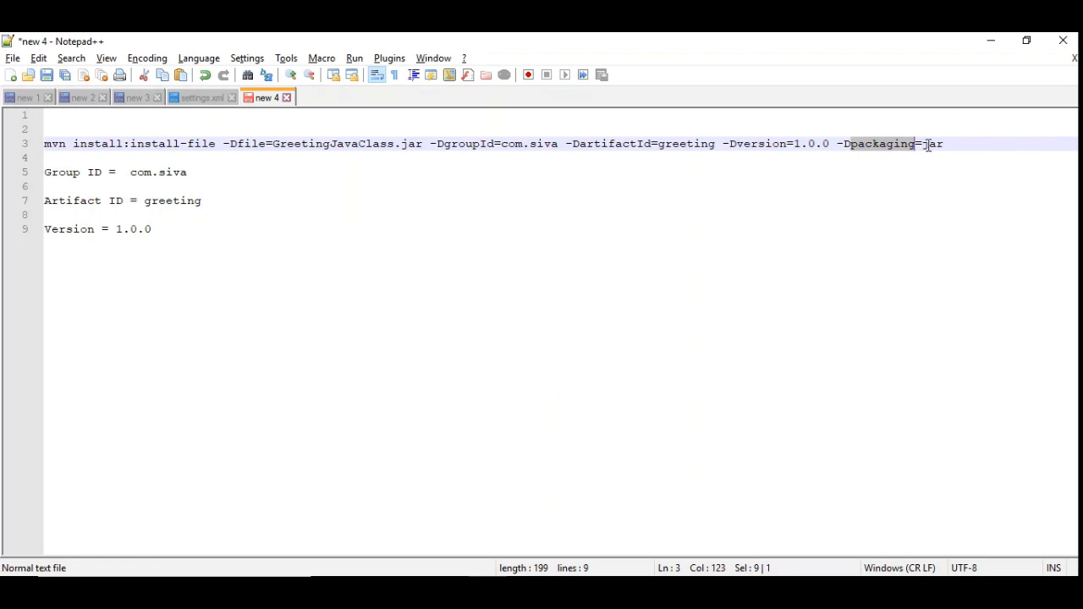
pyautogui.moveTo(169, 122)
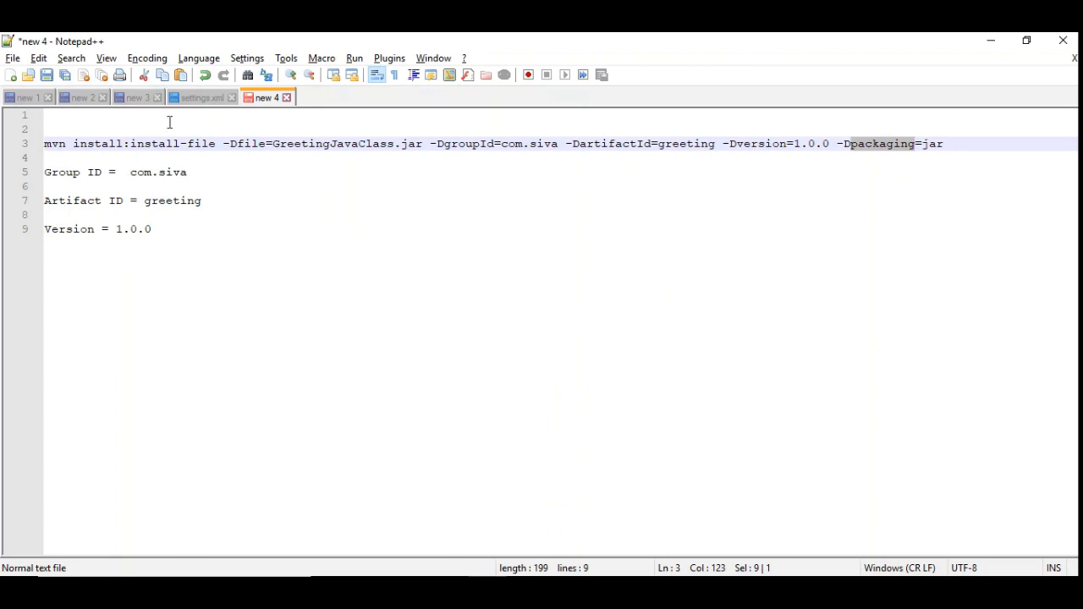
pyautogui.click(693, 142)
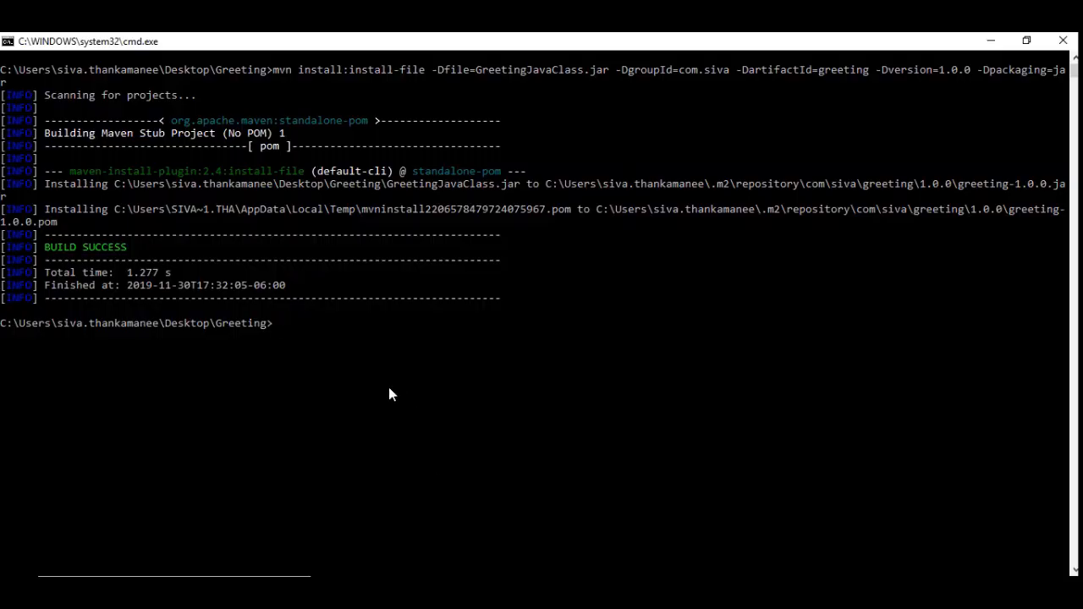
pyautogui.moveTo(794, 88)
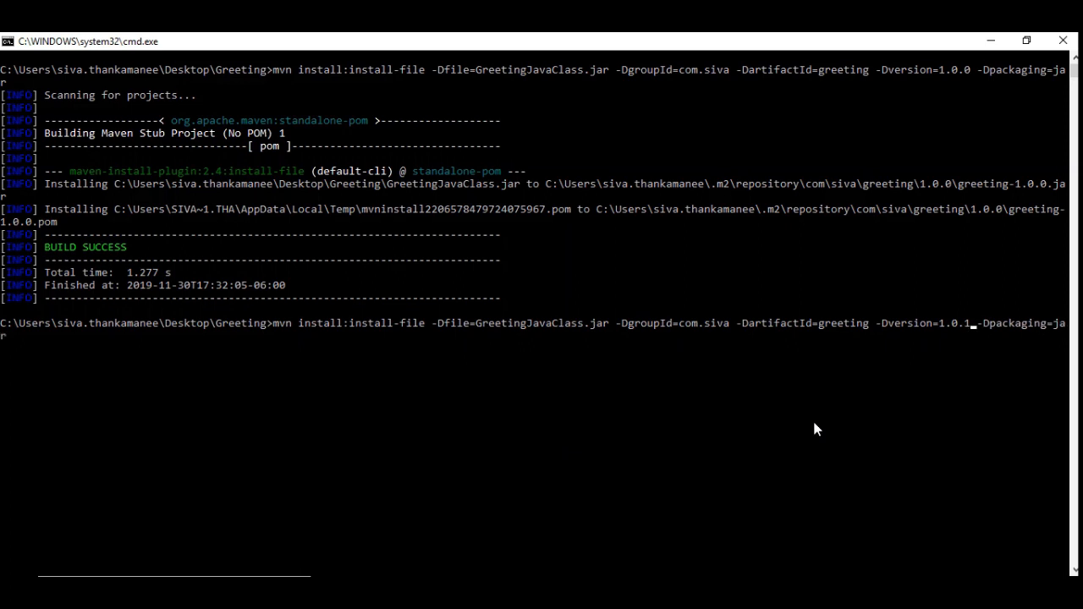
# Rerun mvn install:install-file with -Dversion 1.0.1, getting BUILD SUCCESS.
pyautogui.press('Return')
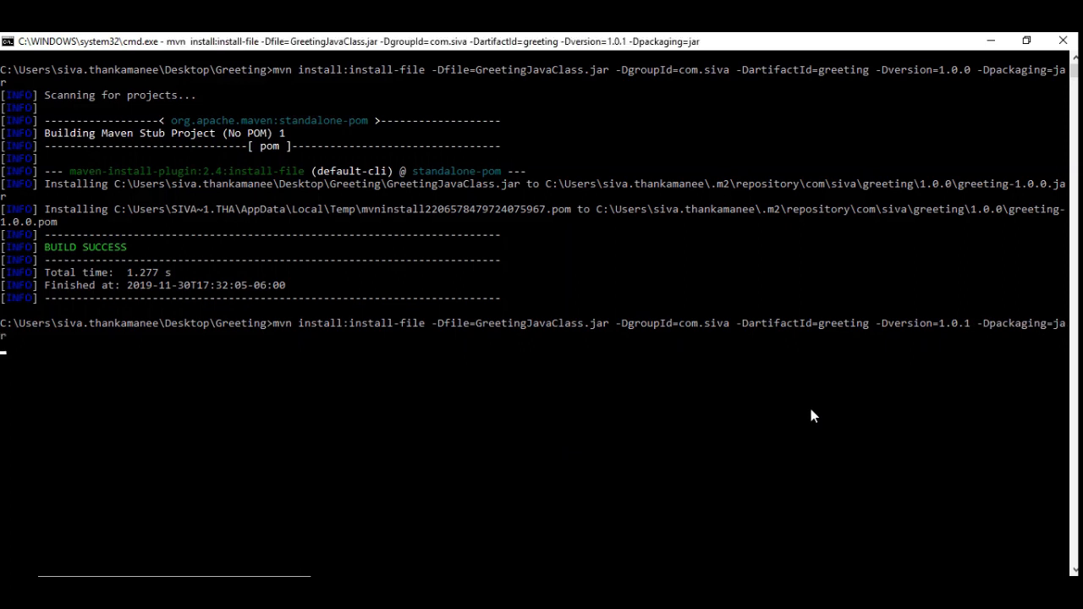
pyautogui.moveTo(265, 443)
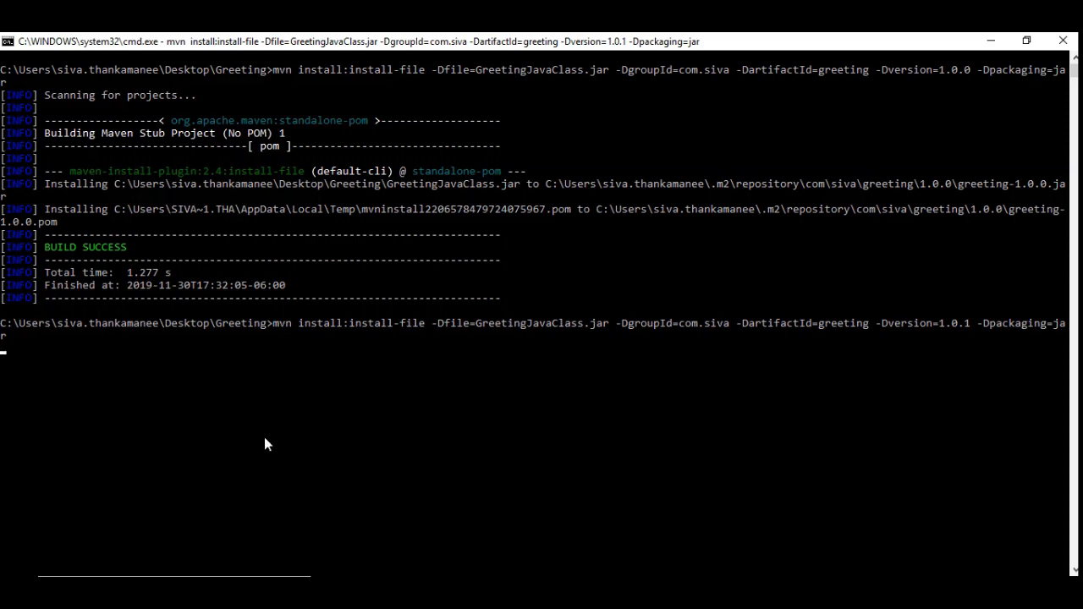
pyautogui.press('Return')
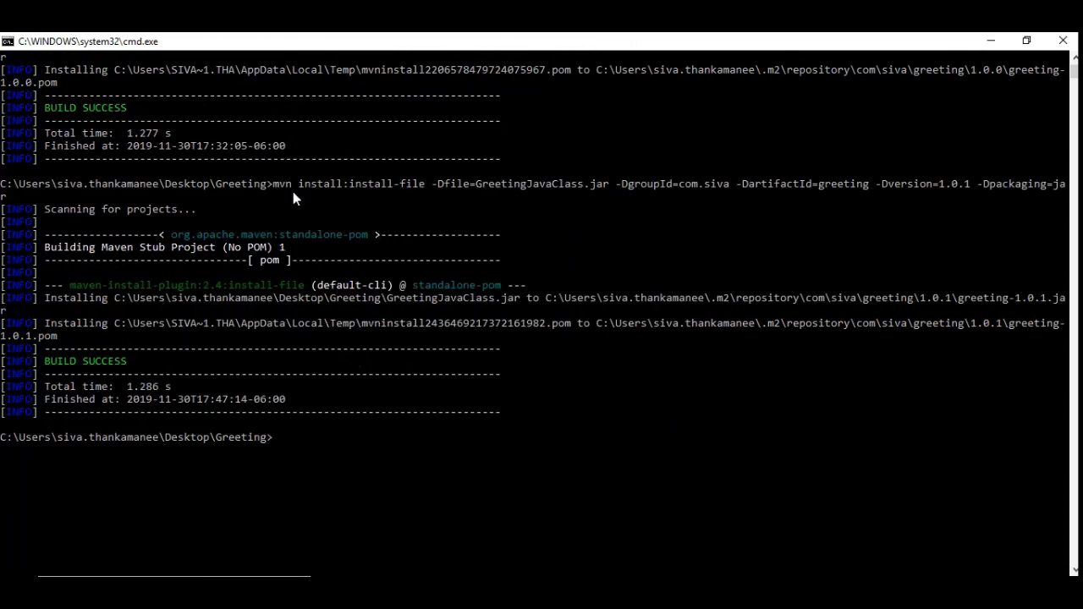
pyautogui.moveTo(294, 247)
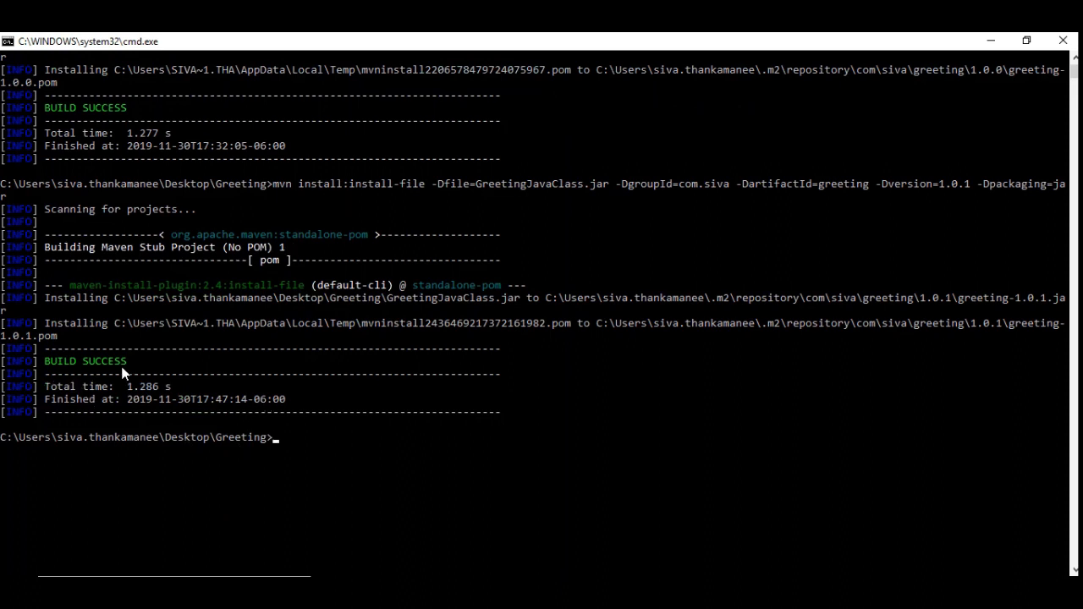
pyautogui.moveTo(560, 316)
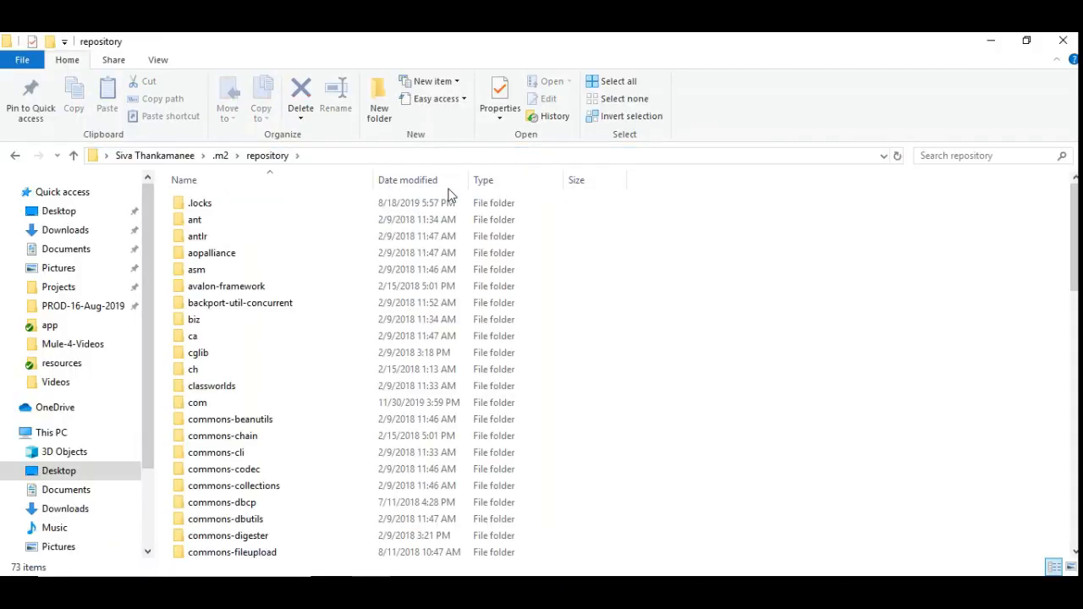
# Navigate the .m2 repository into the com/siva group folder.
pyautogui.scroll(-3)
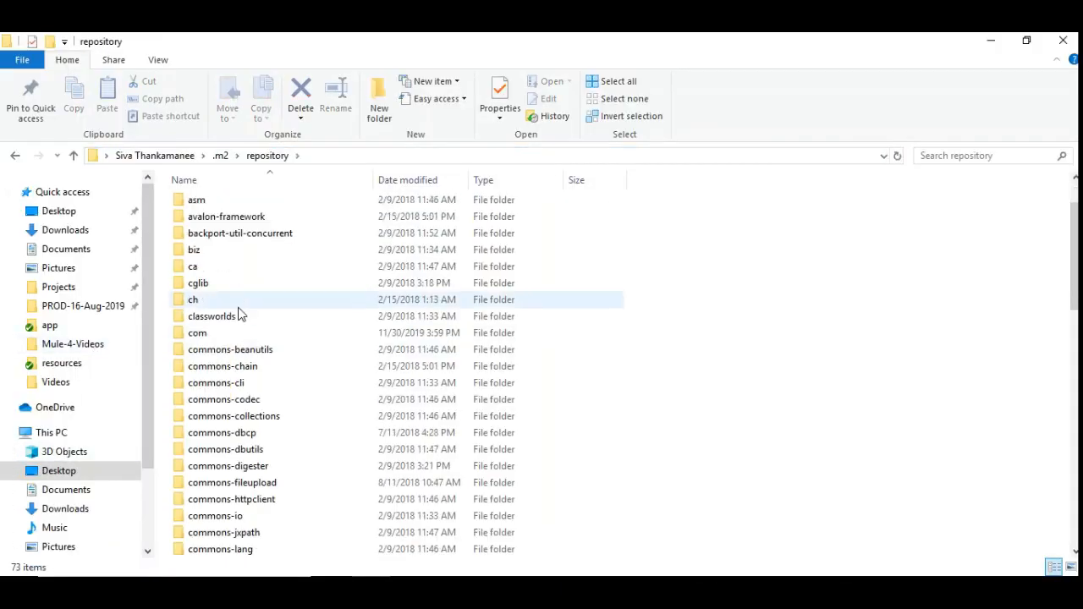
pyautogui.scroll(-3)
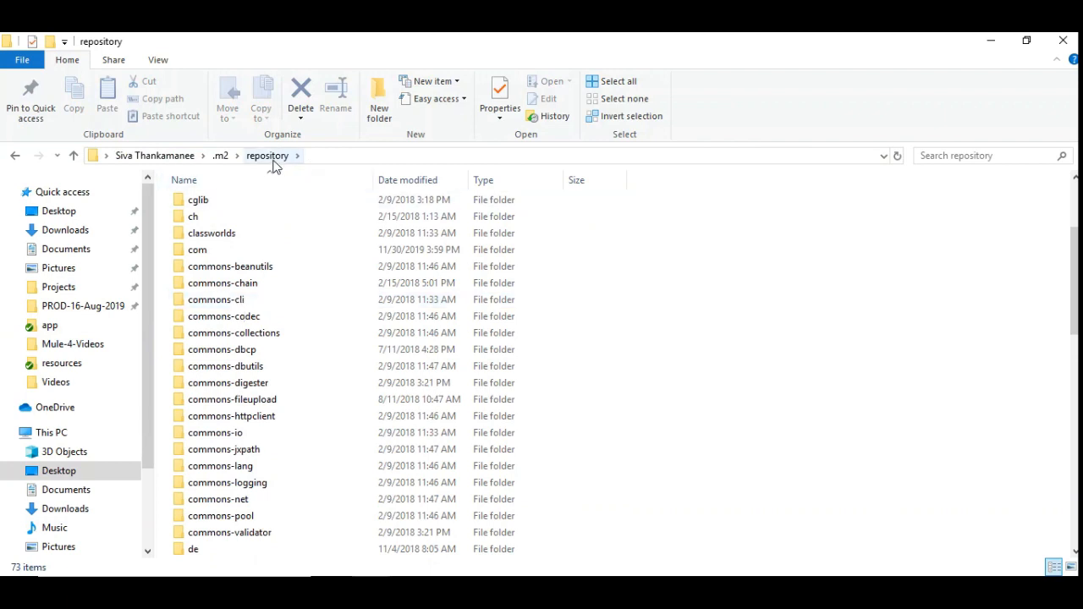
pyautogui.click(196, 249)
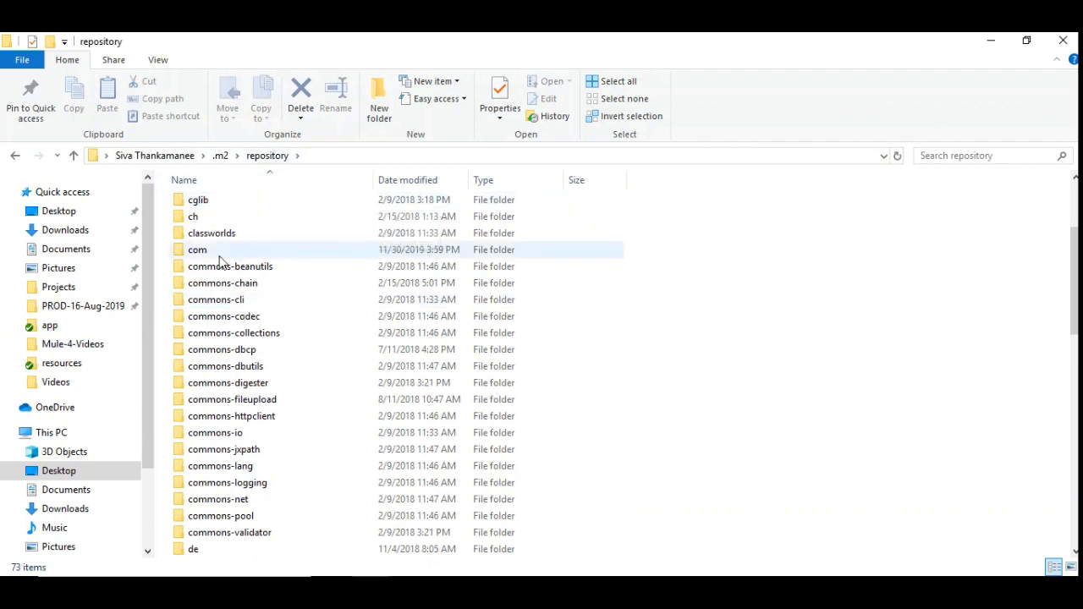
pyautogui.doubleClick(197, 248)
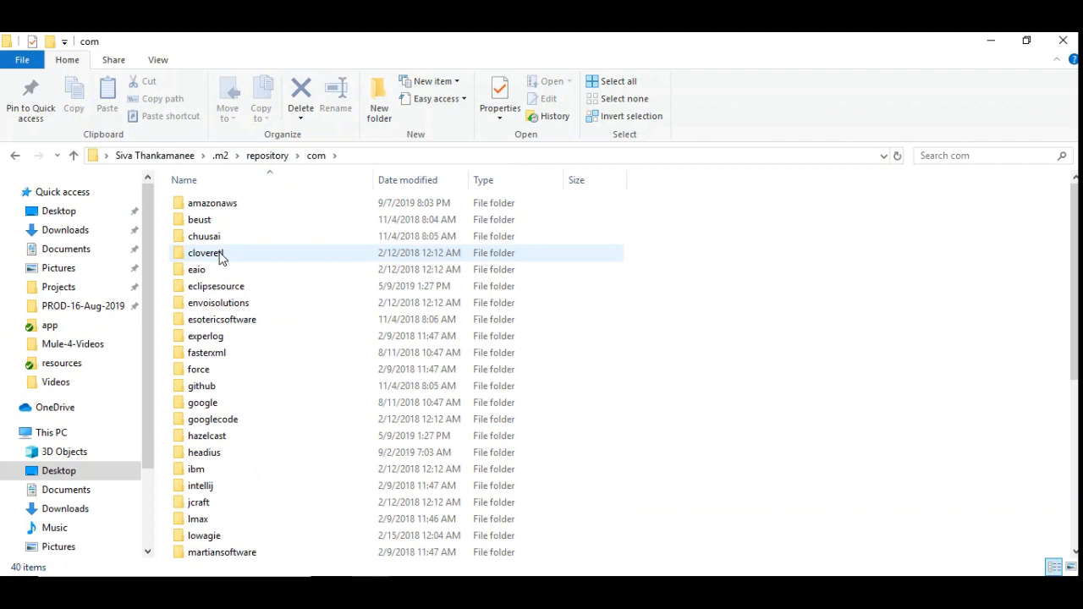
pyautogui.scroll(-3)
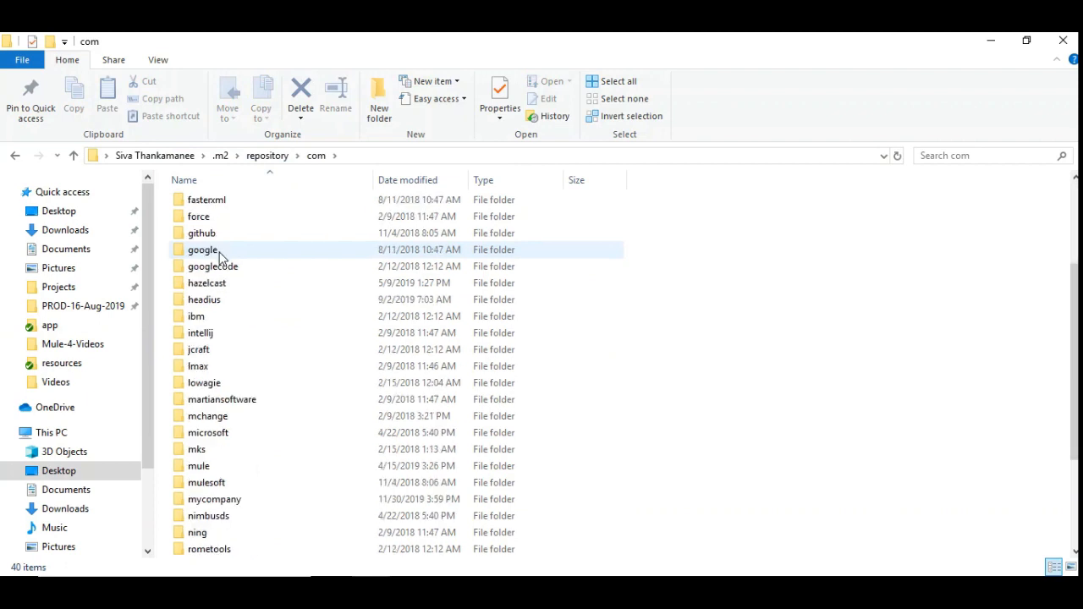
pyautogui.scroll(-3)
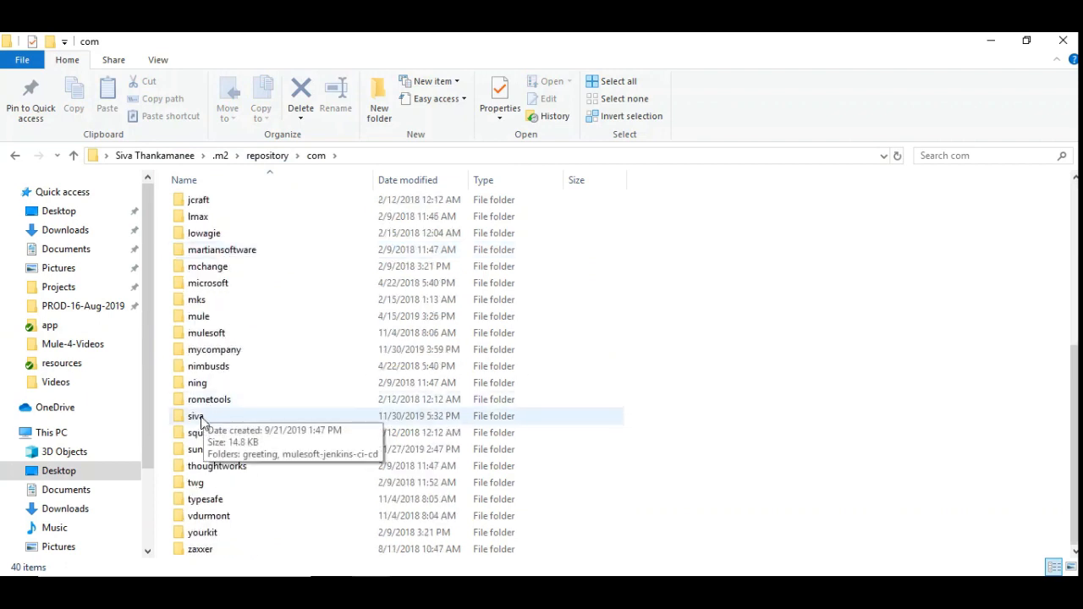
pyautogui.doubleClick(196, 417)
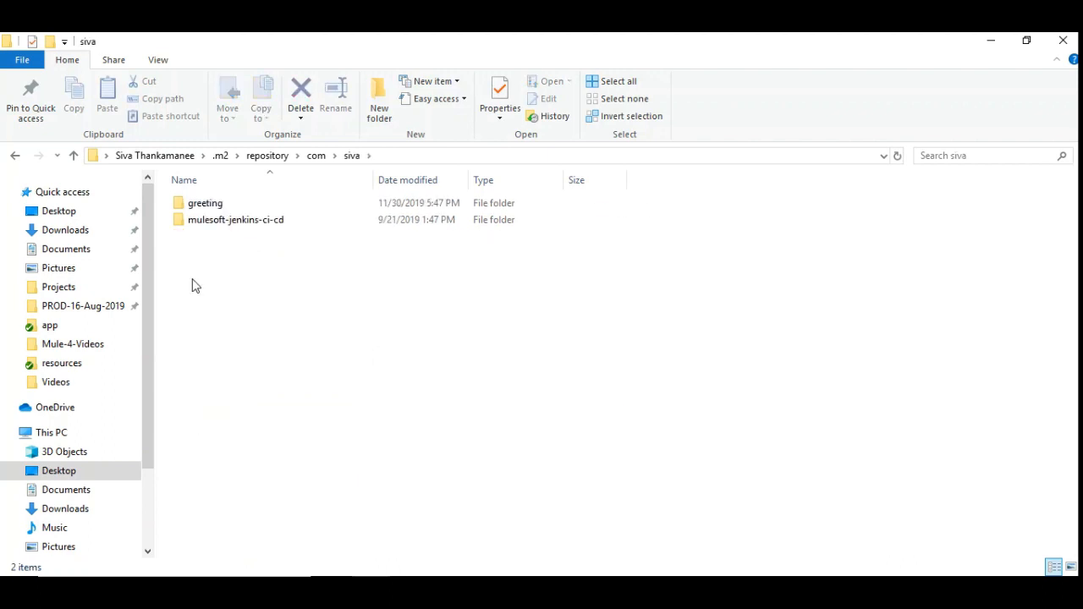
pyautogui.moveTo(232, 265)
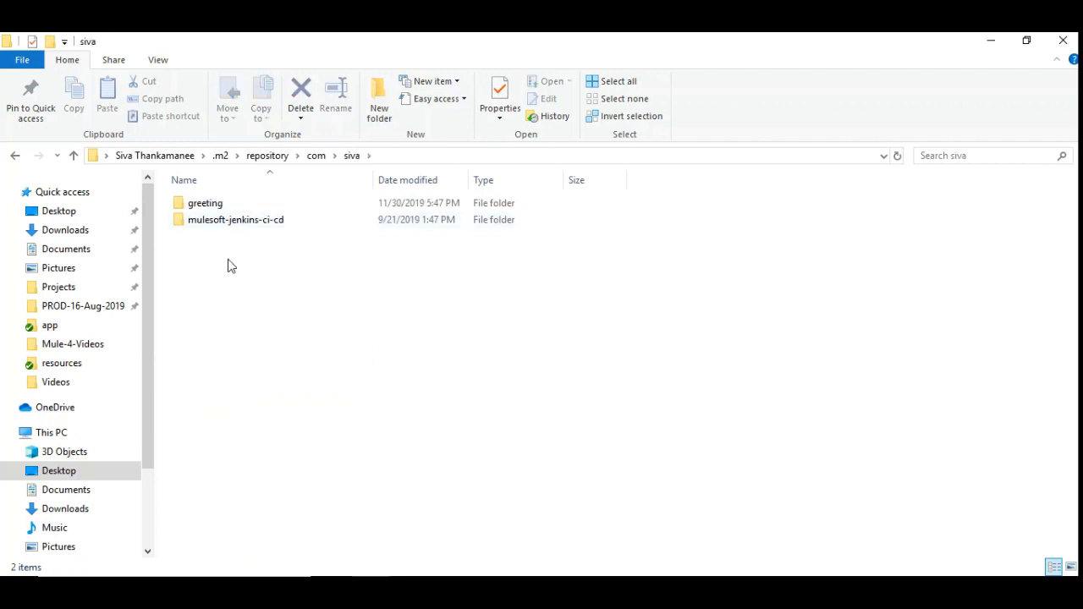
pyautogui.moveTo(235, 220)
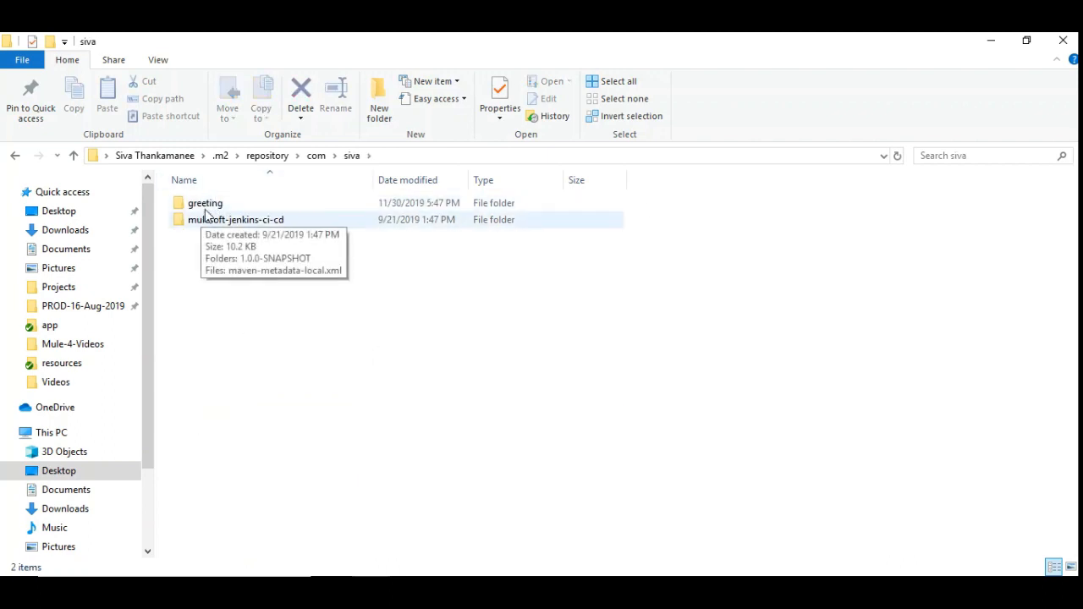
pyautogui.moveTo(207, 203)
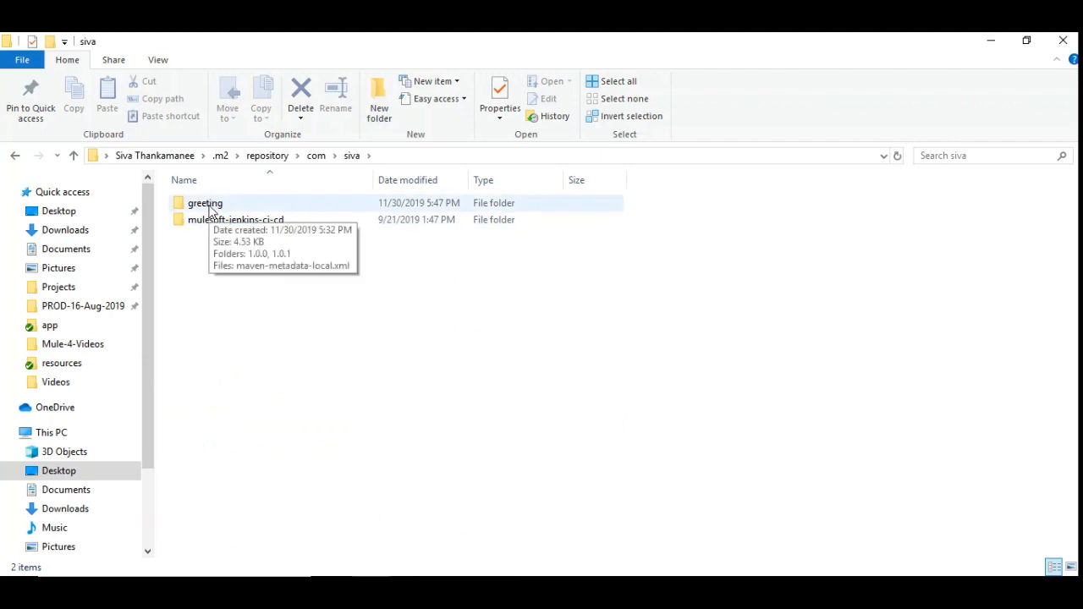
# Reach greeting/1.0.1 and locate greeting-1.0.1.jar beside its POM.
pyautogui.doubleClick(205, 203)
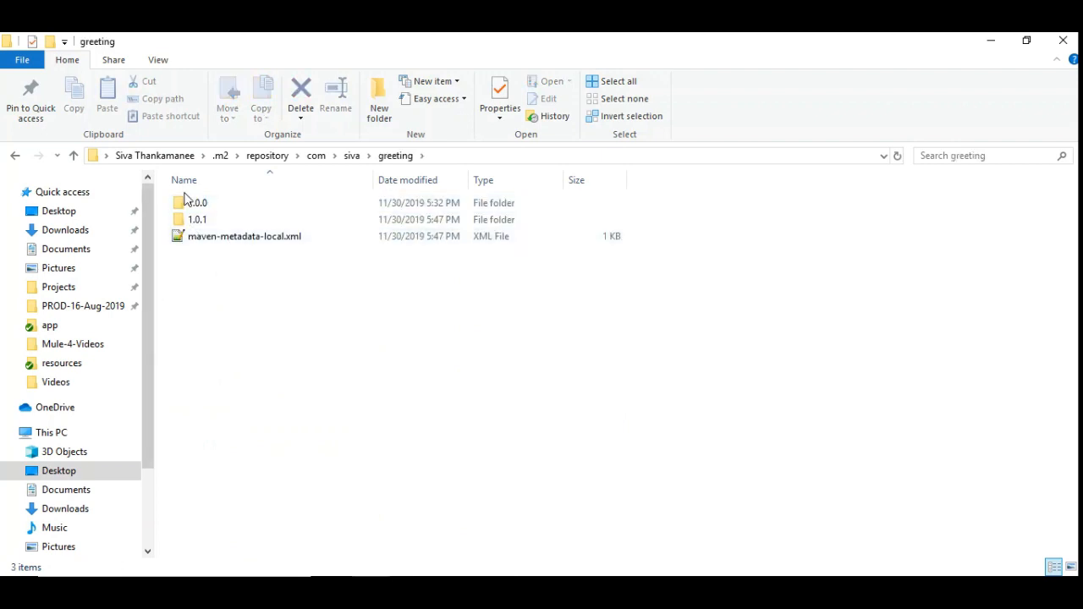
pyautogui.doubleClick(196, 220)
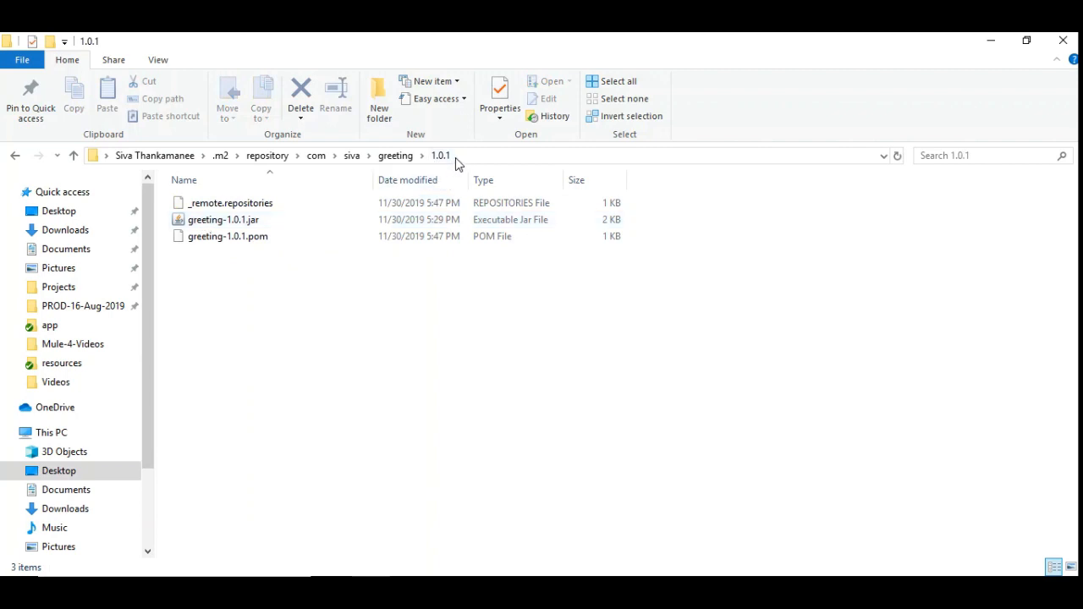
pyautogui.moveTo(223, 220)
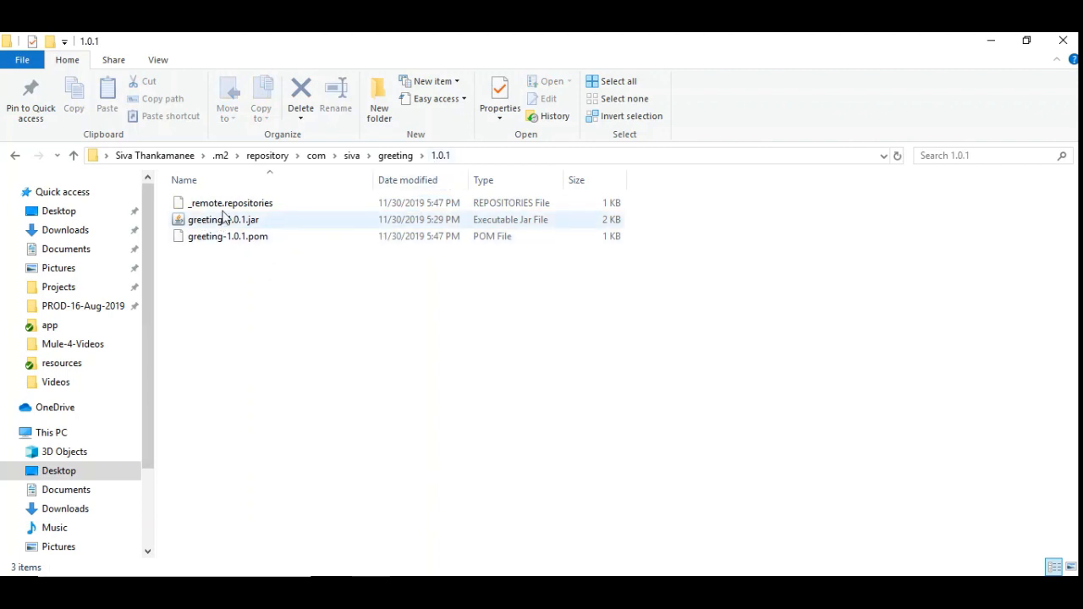
pyautogui.click(224, 220)
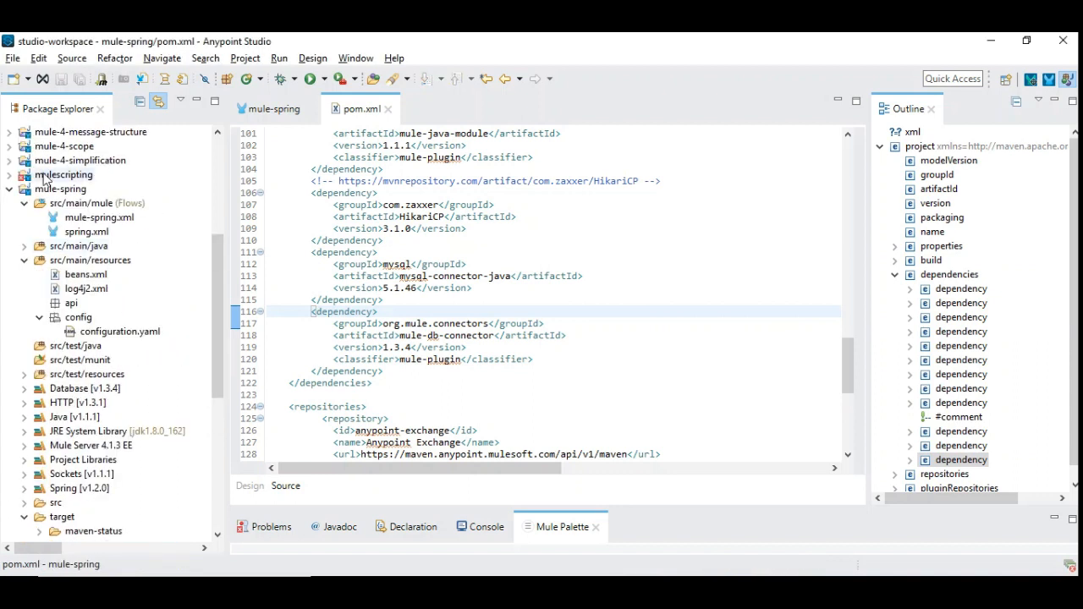
# Duplicate the HikariCP dependency block before </dependencies> in pom.xml.
pyautogui.scroll(-3)
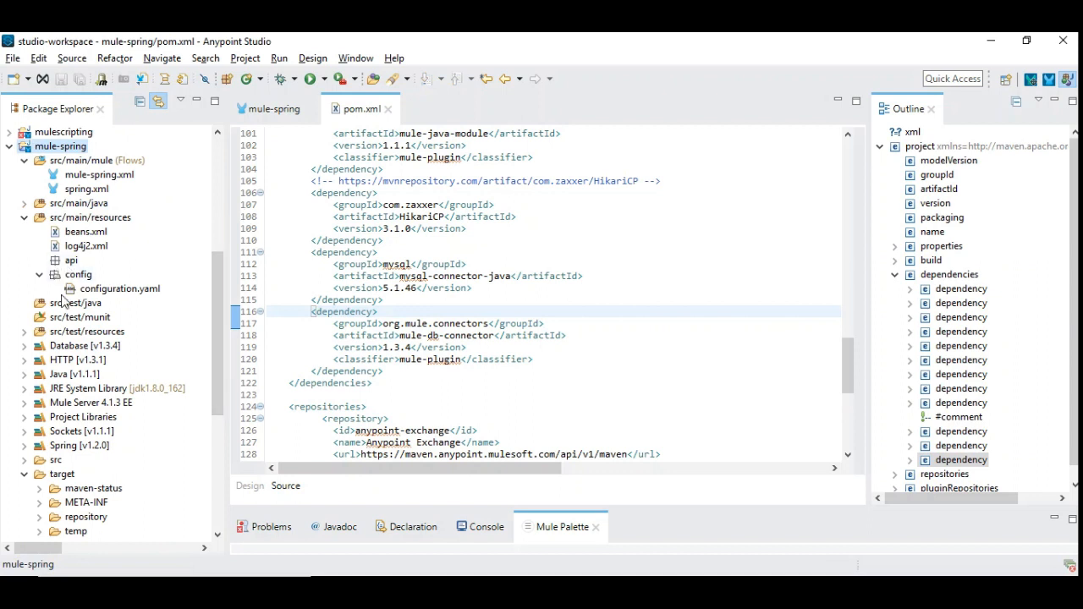
pyautogui.scroll(-3)
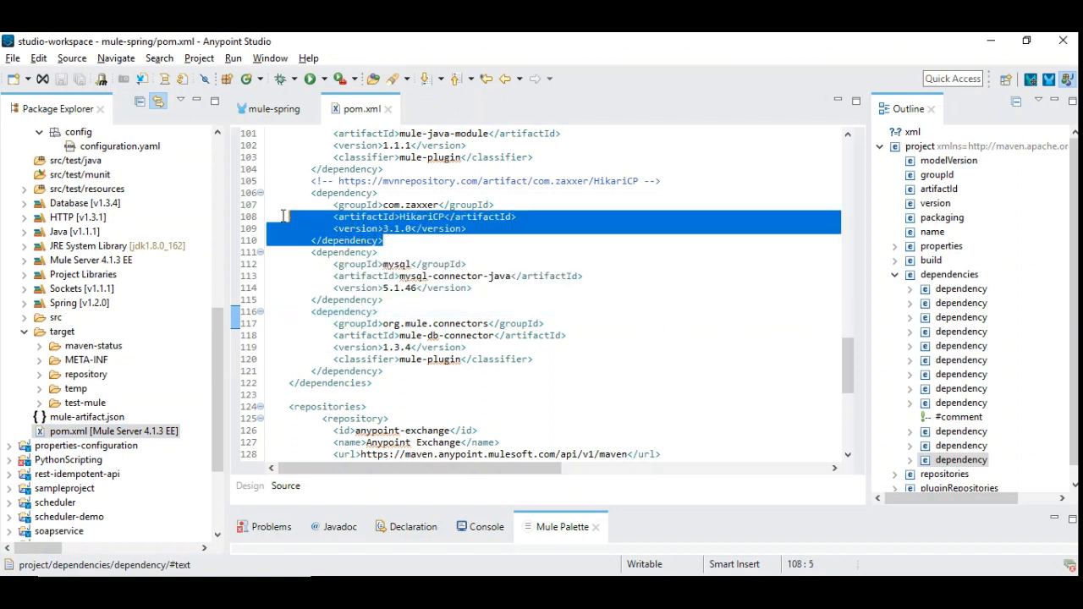
pyautogui.click(385, 370)
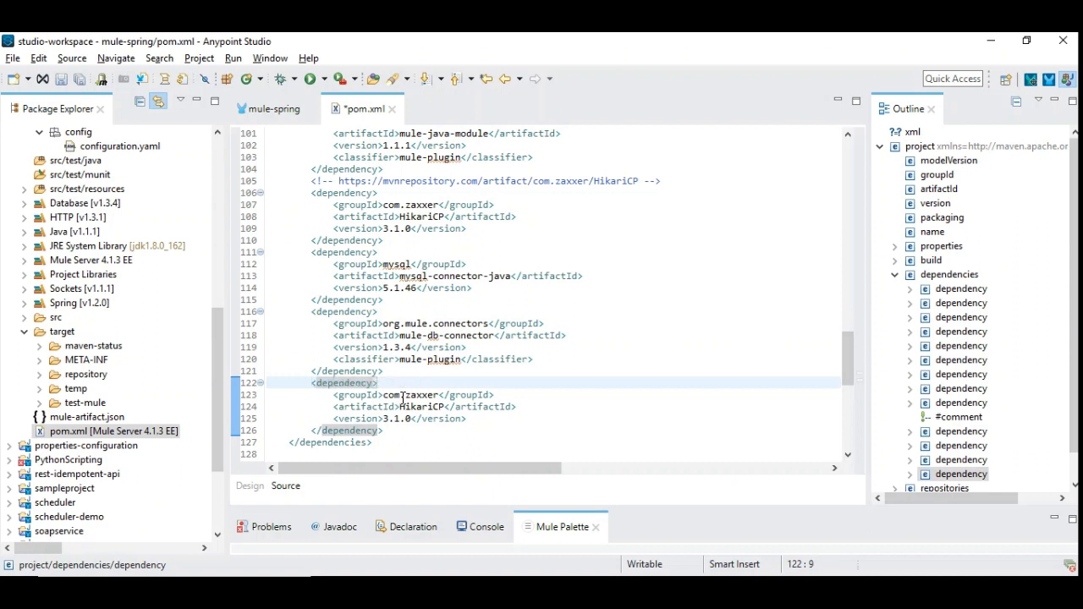
# Change the copied dependency to groupId com.siva, artifactId greeting, version 1.0.1.
pyautogui.doubleClick(389, 395)
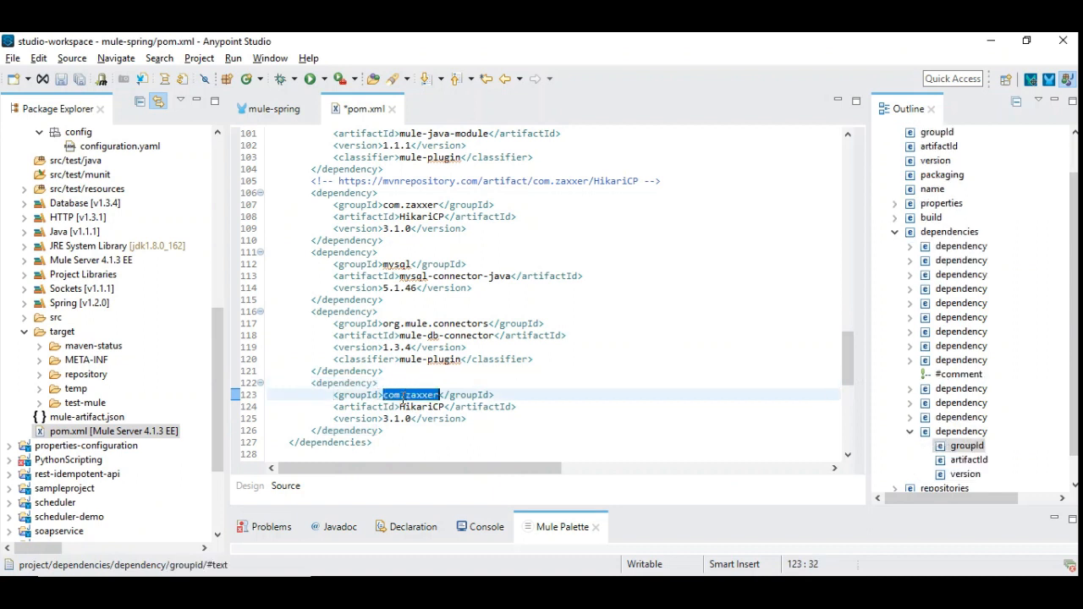
pyautogui.write('com.siva')
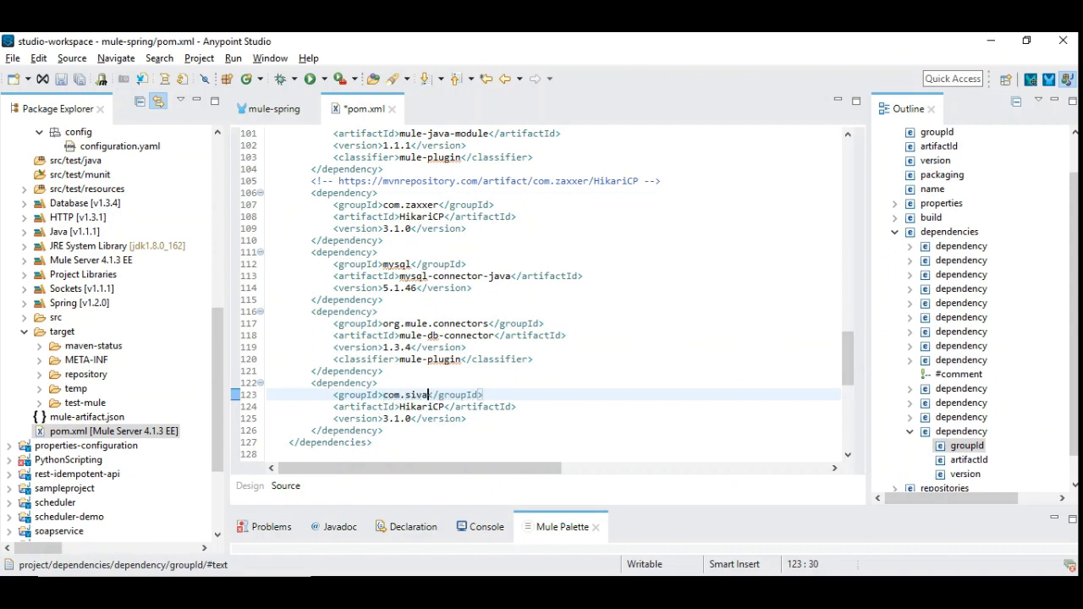
pyautogui.doubleClick(412, 406)
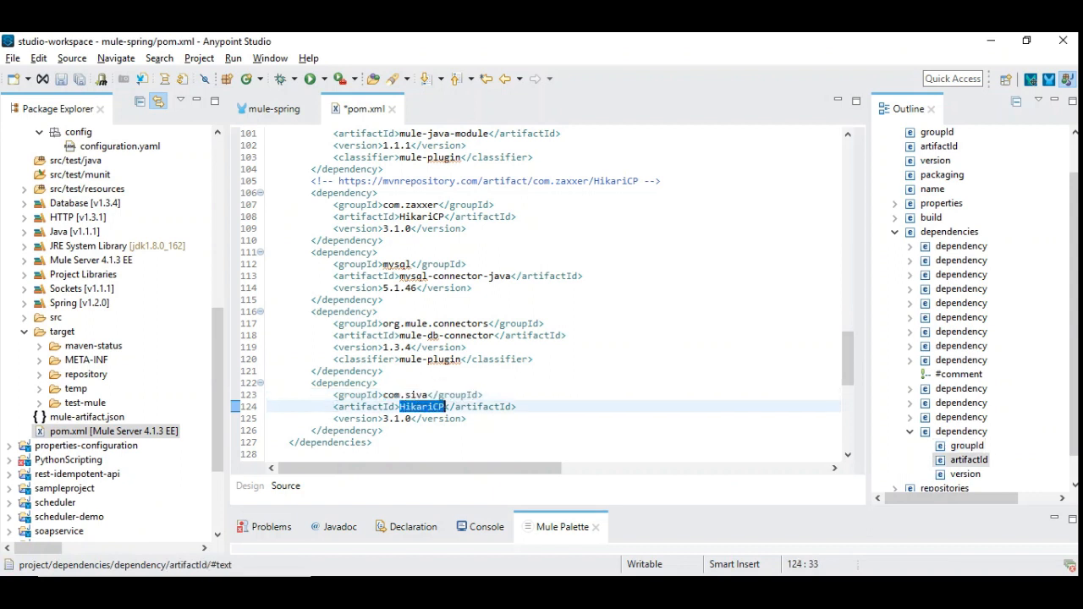
pyautogui.write('Greeting')
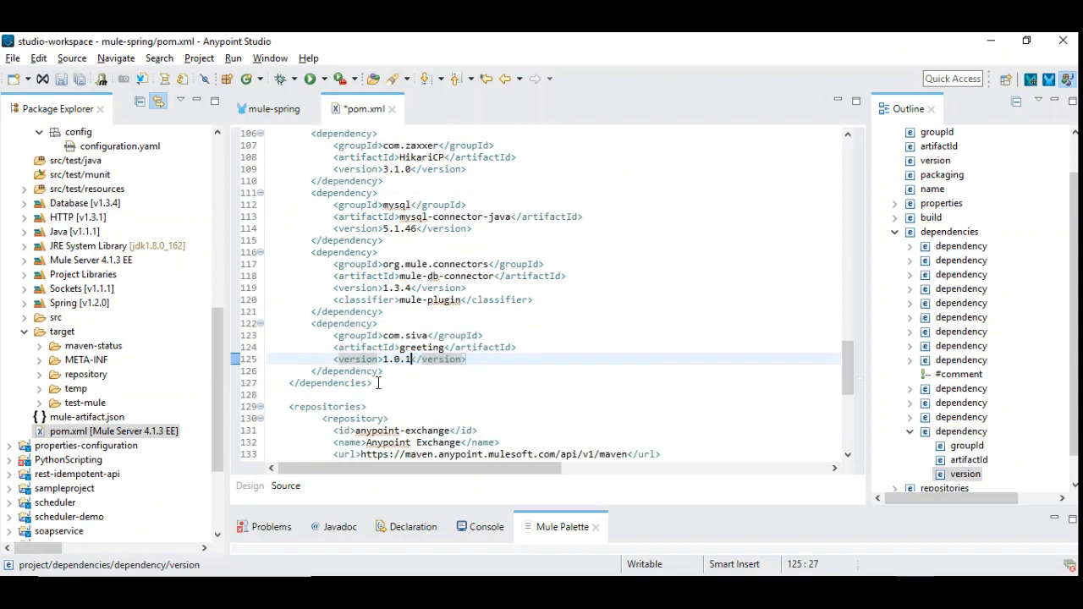
pyautogui.click(382, 371)
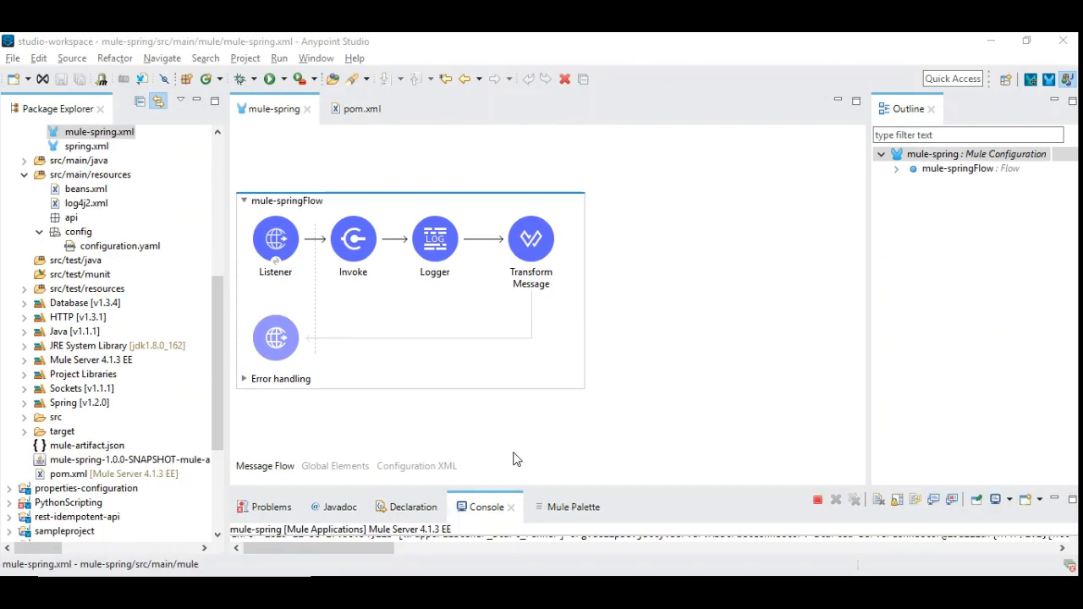
pyautogui.moveTo(507, 487)
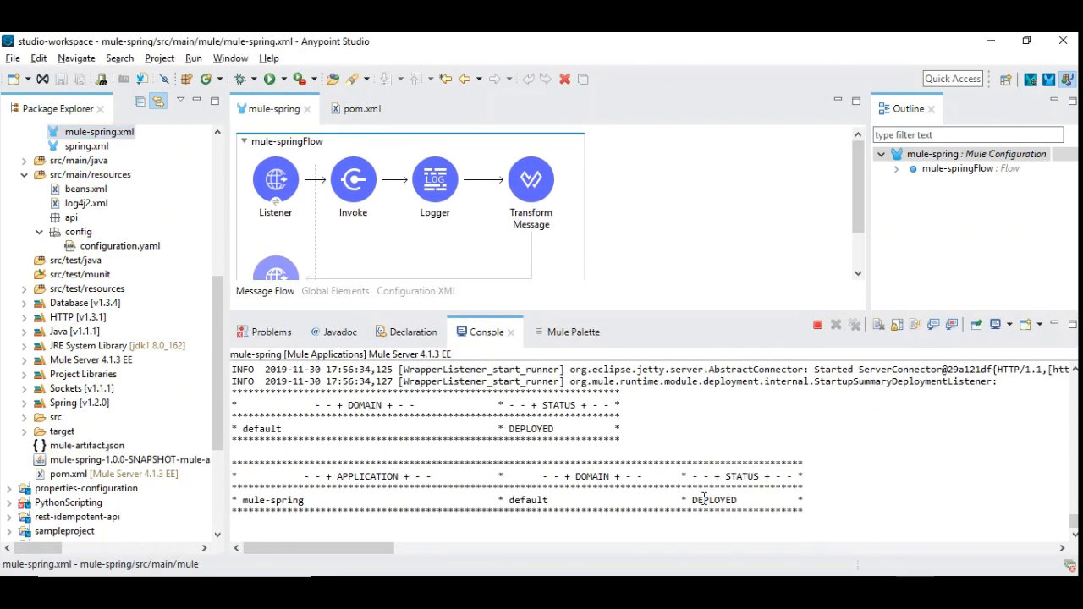
# Confirm mule-spring shows DEPLOYED in the console and return to pom.xml.
pyautogui.doubleClick(714, 499)
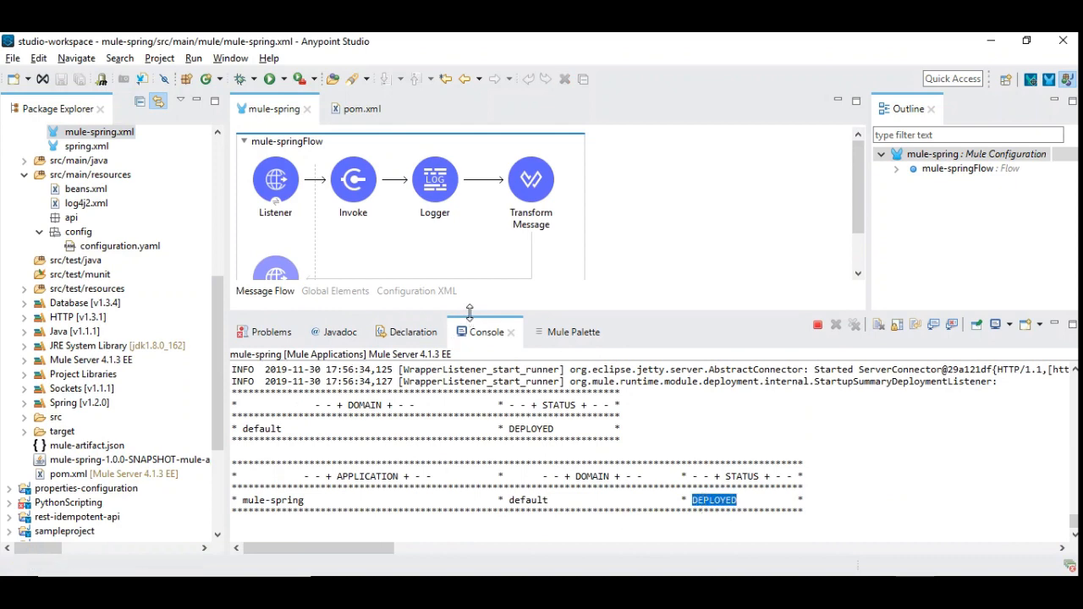
pyautogui.moveTo(470, 313); pyautogui.dragTo(477, 372)
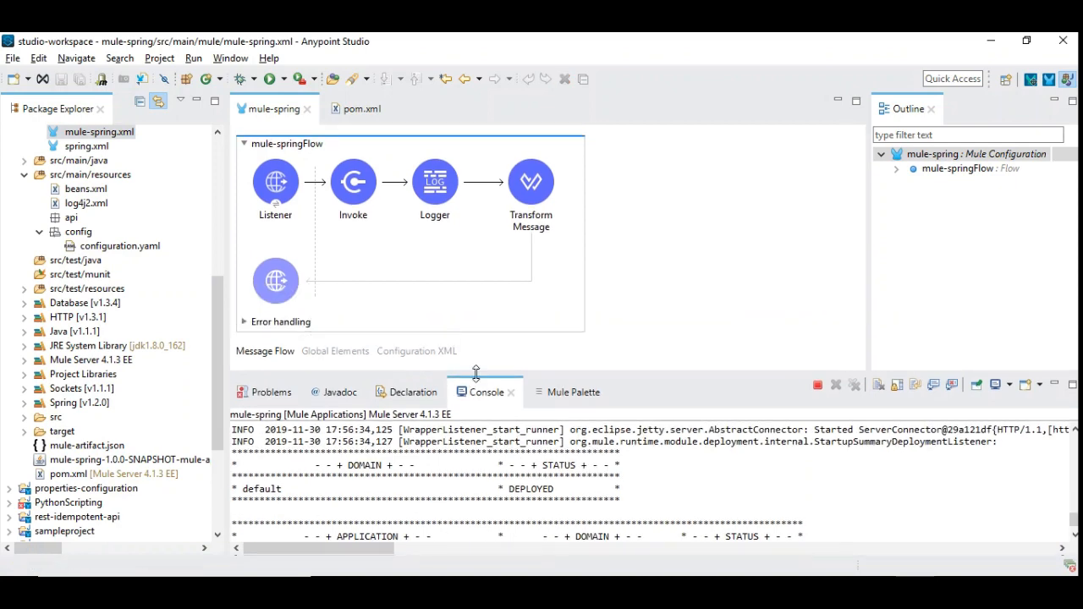
pyautogui.click(362, 108)
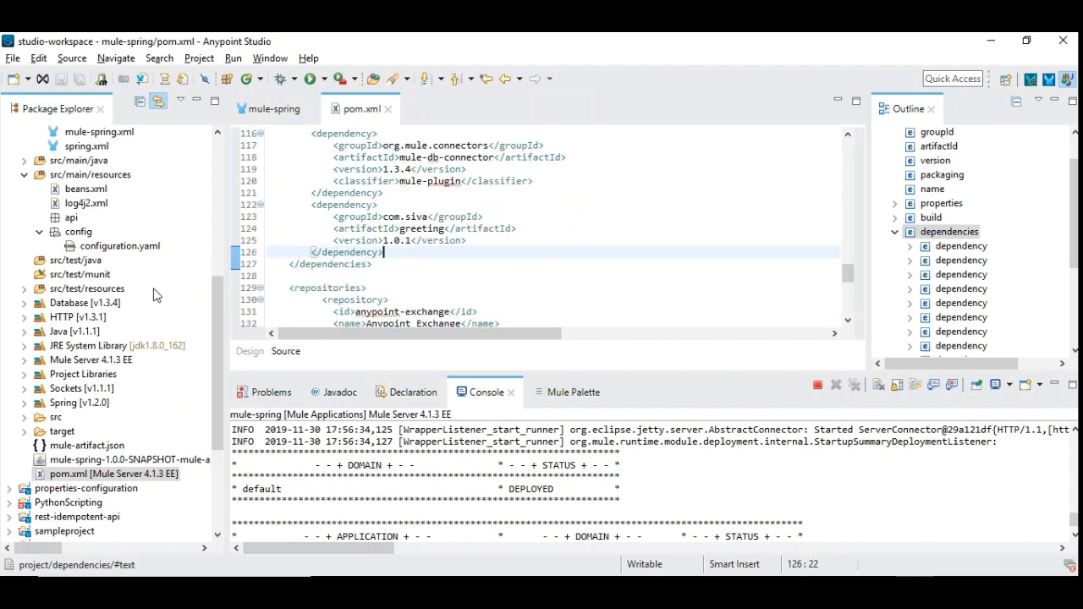
# Expand target/repository/com/siva/greeting/1.0.1 to reveal greeting-1.0.1.jar and its POM.
pyautogui.scroll(3)
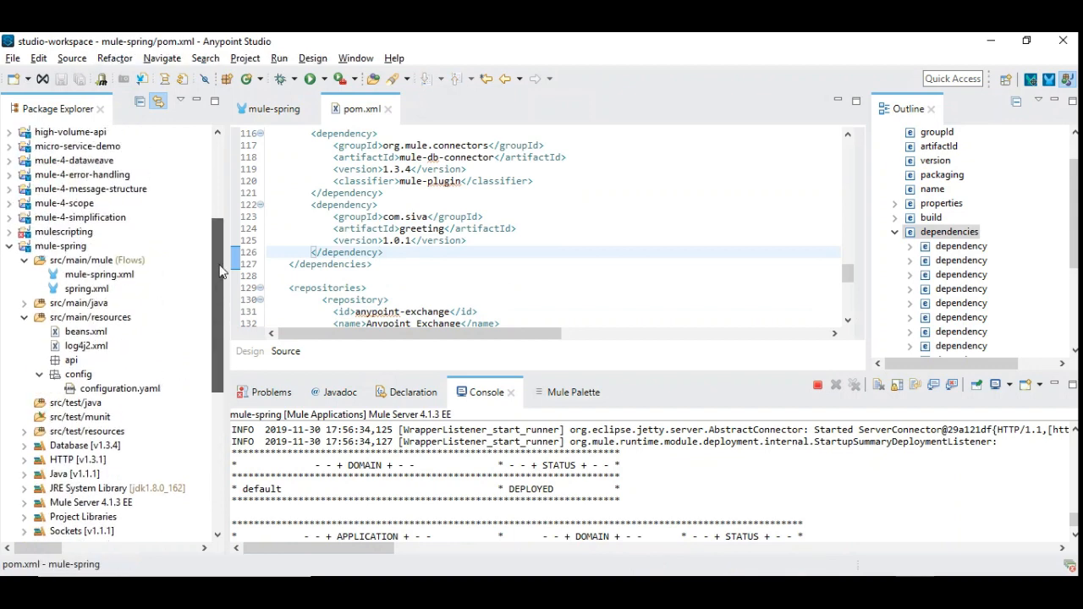
pyautogui.scroll(-3)
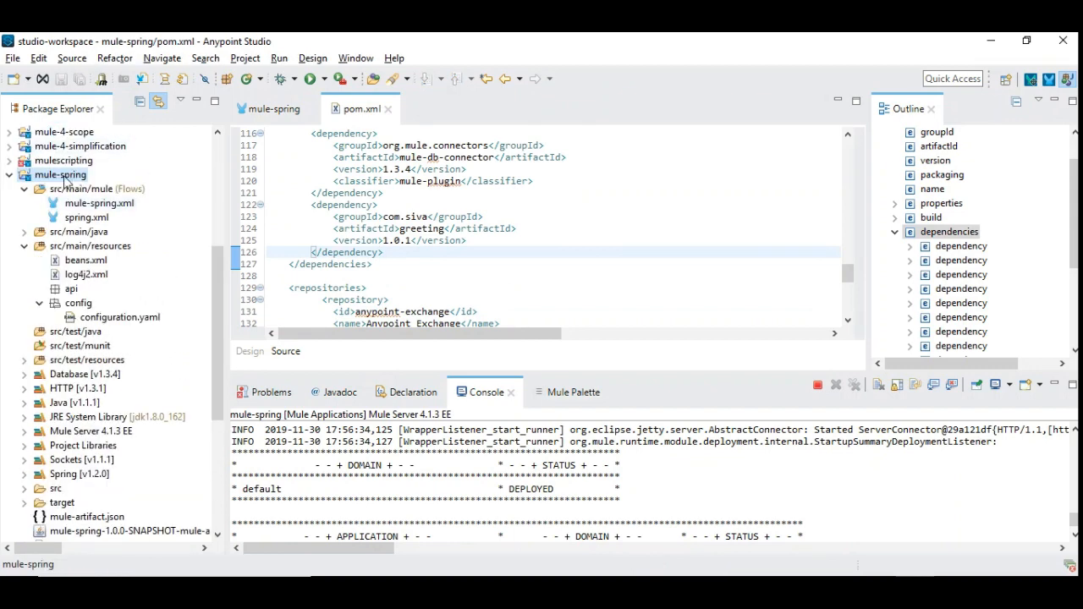
pyautogui.scroll(-3)
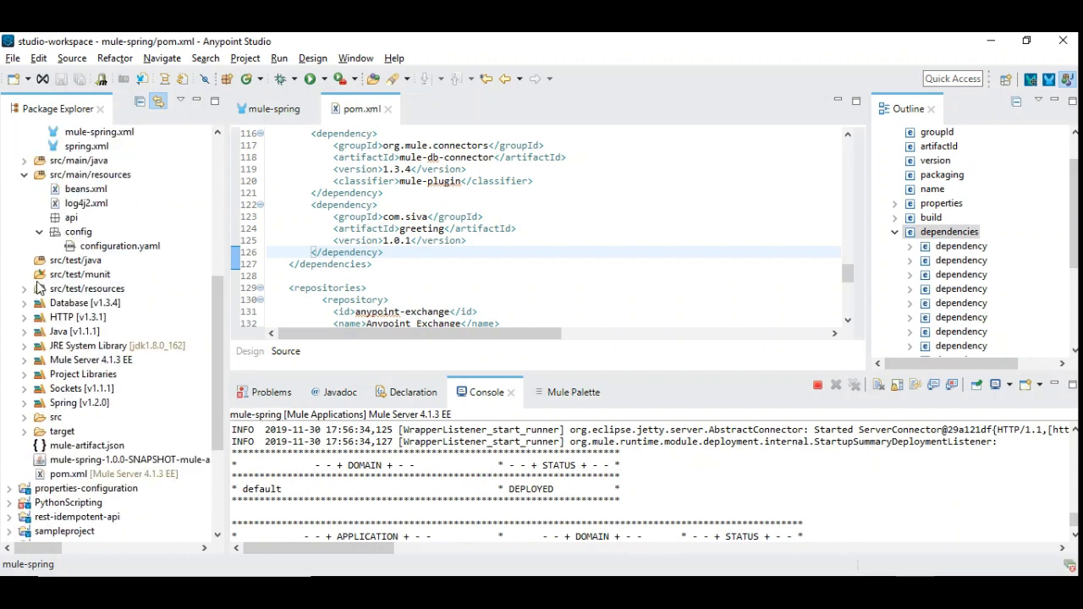
pyautogui.scroll(-3)
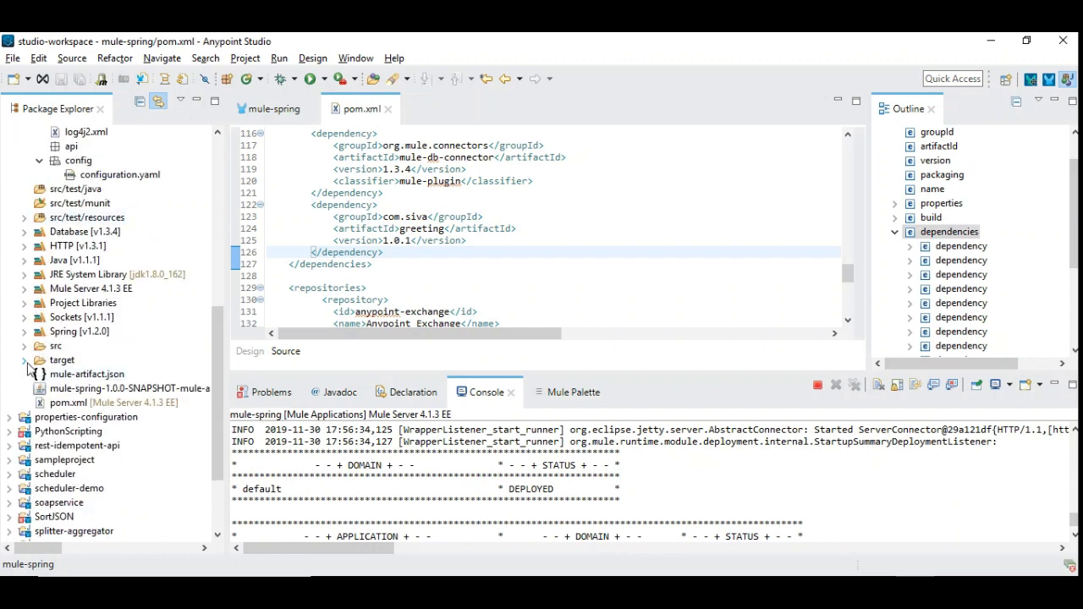
pyautogui.click(25, 358)
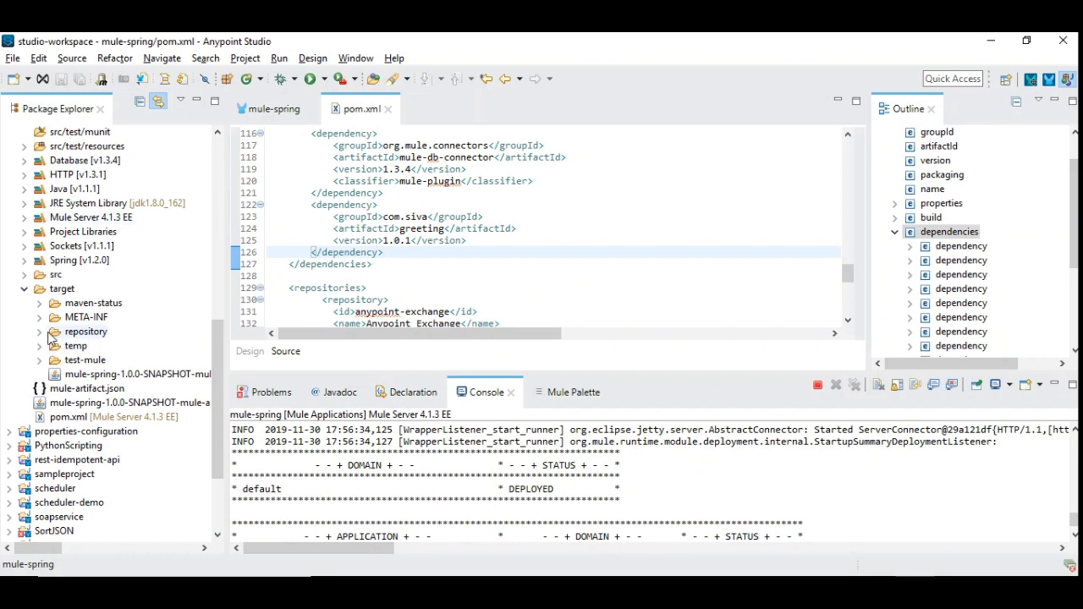
pyautogui.click(39, 330)
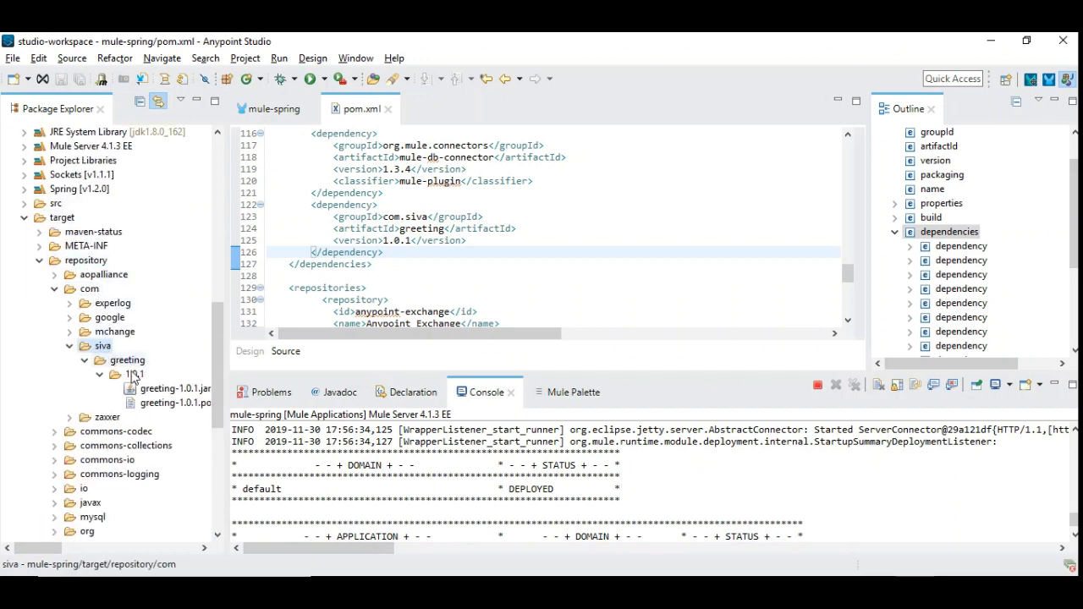
pyautogui.click(135, 374)
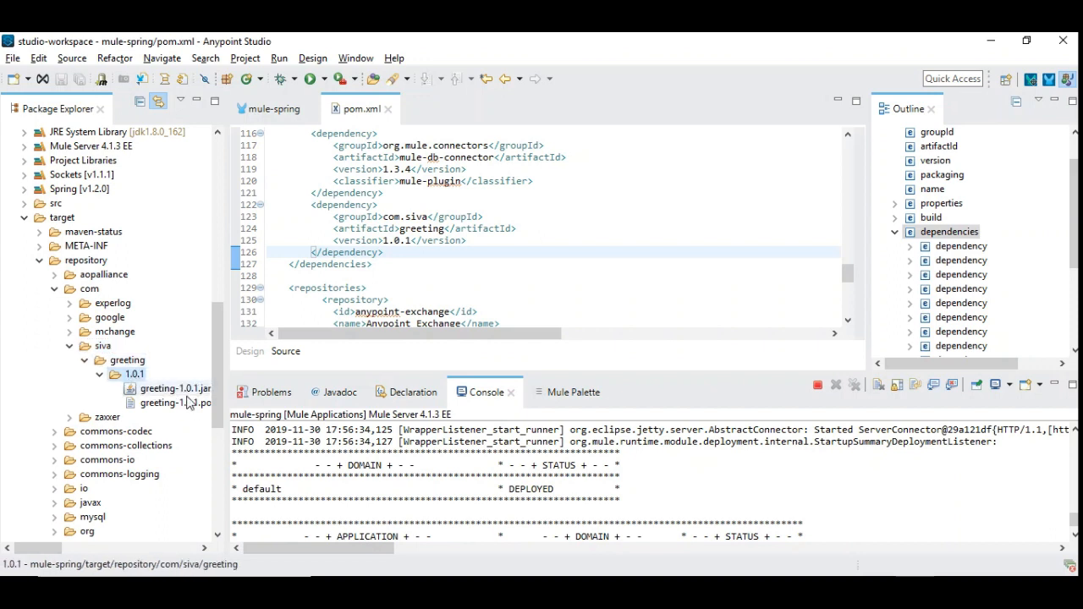
pyautogui.click(177, 388)
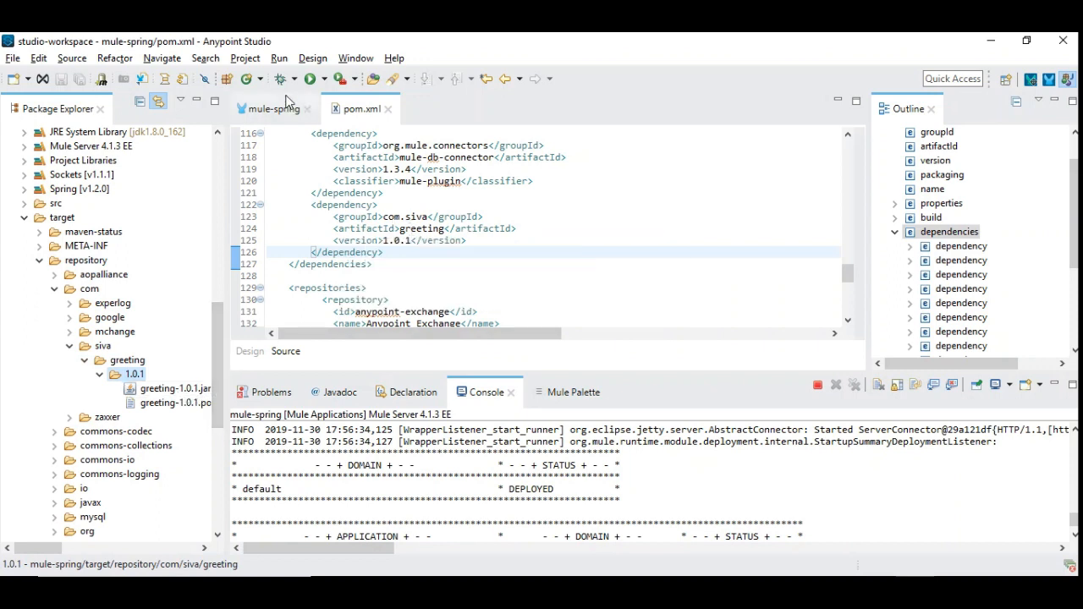
# Return to the mule-spring flow diagram.
pyautogui.click(272, 109)
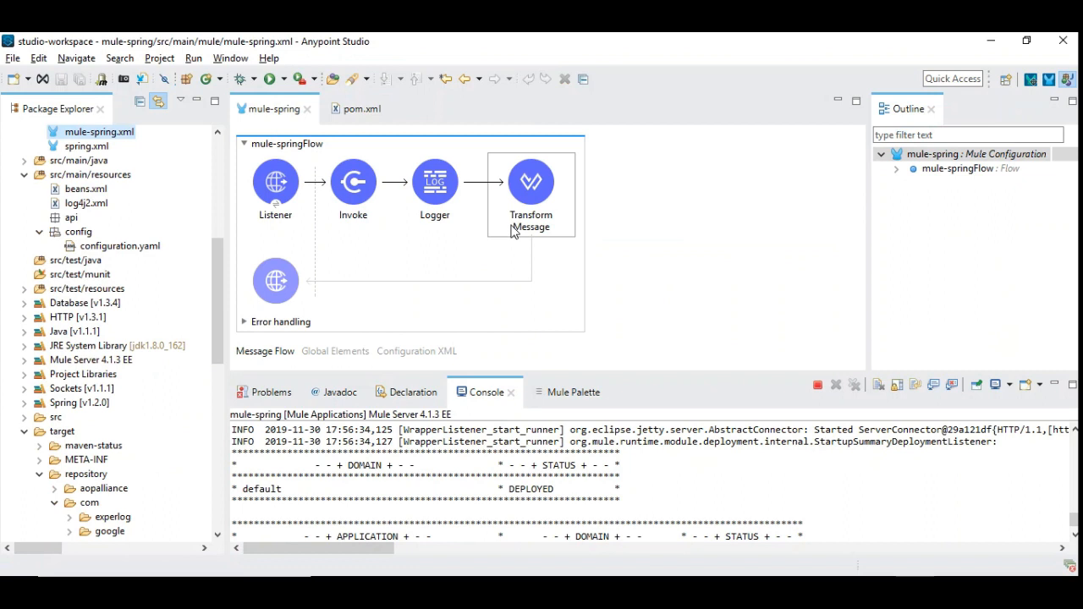